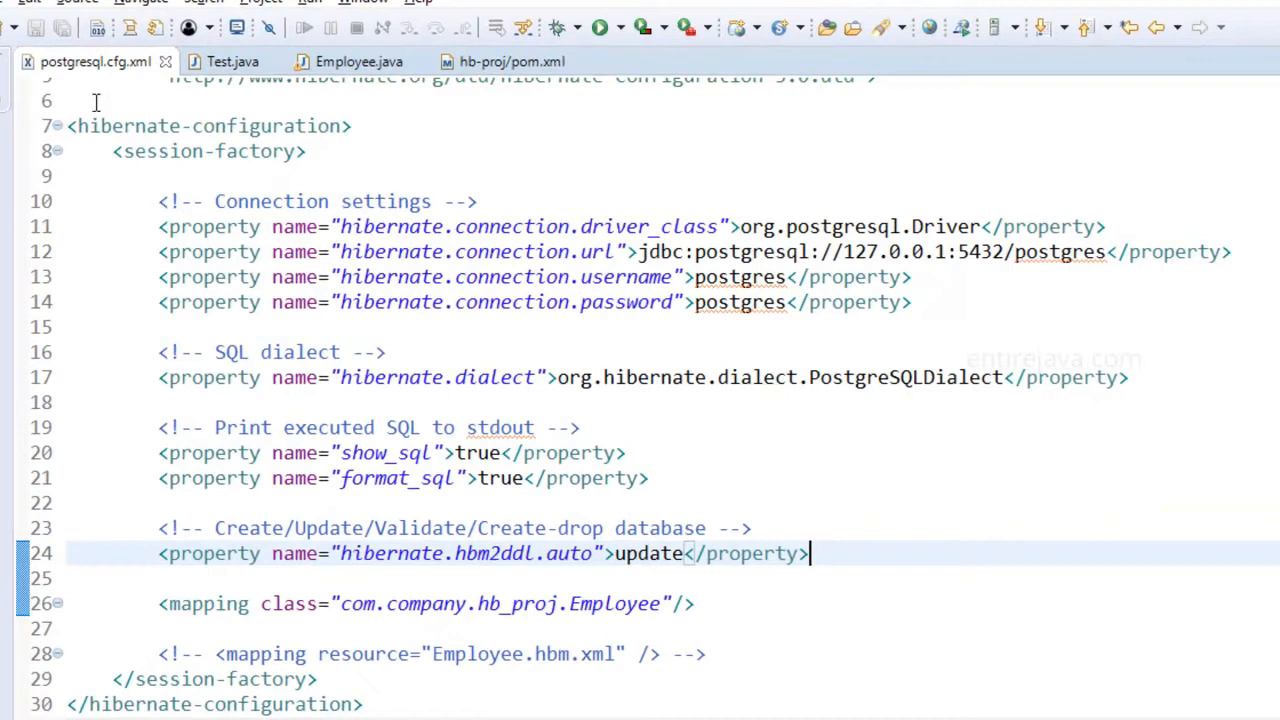
pyautogui.moveTo(644, 565)
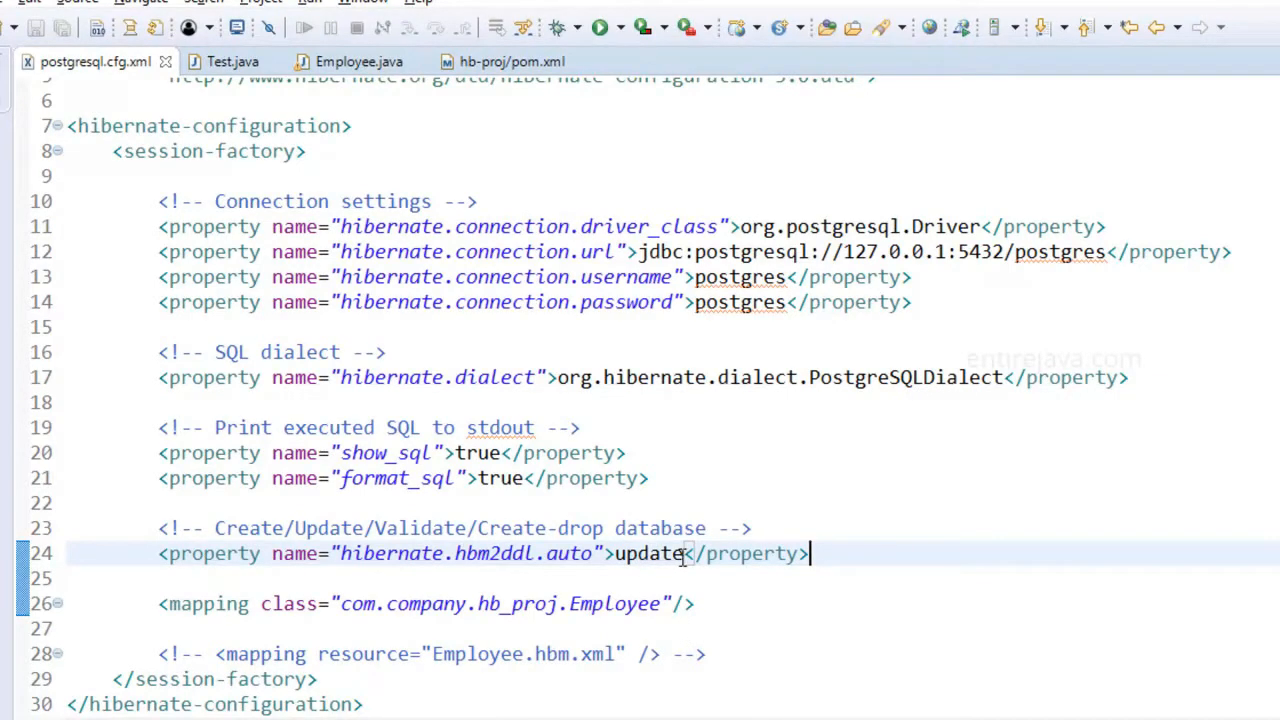
# Replace 'update' with 'create' as the hbm2ddl.auto value in postgresql.cfg.xml.
pyautogui.doubleClick(648, 553)
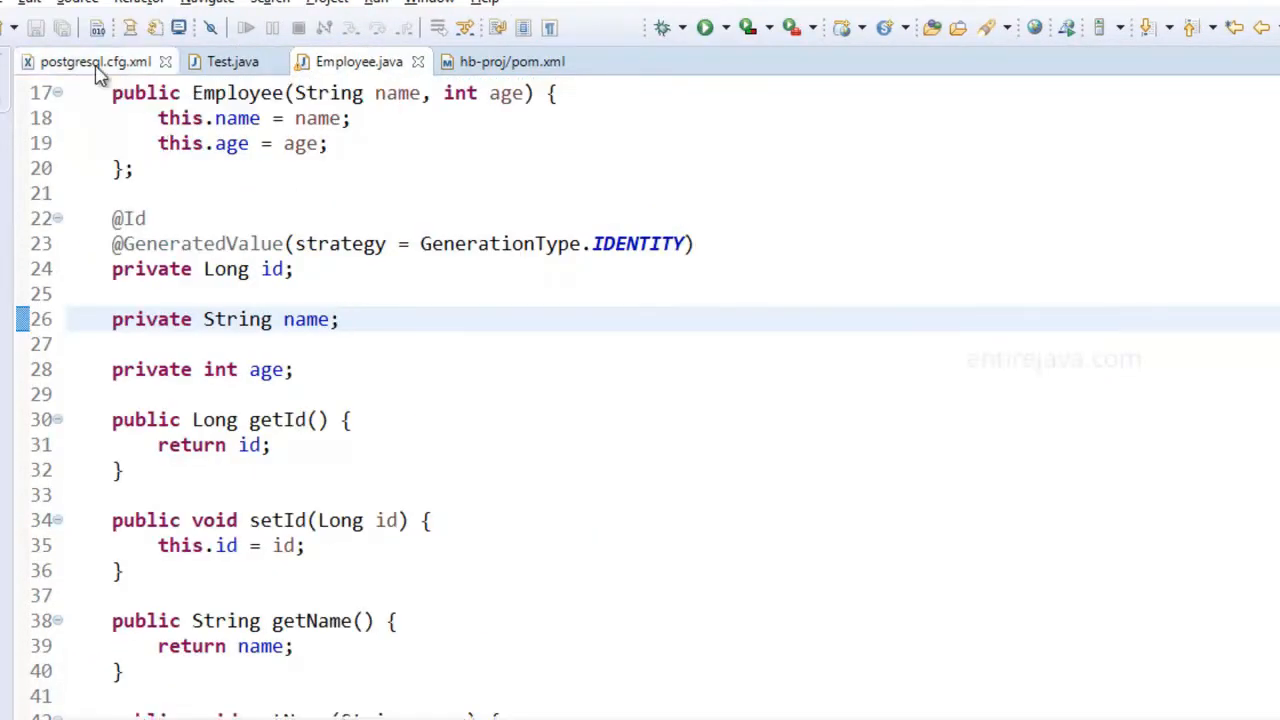
pyautogui.click(95, 61)
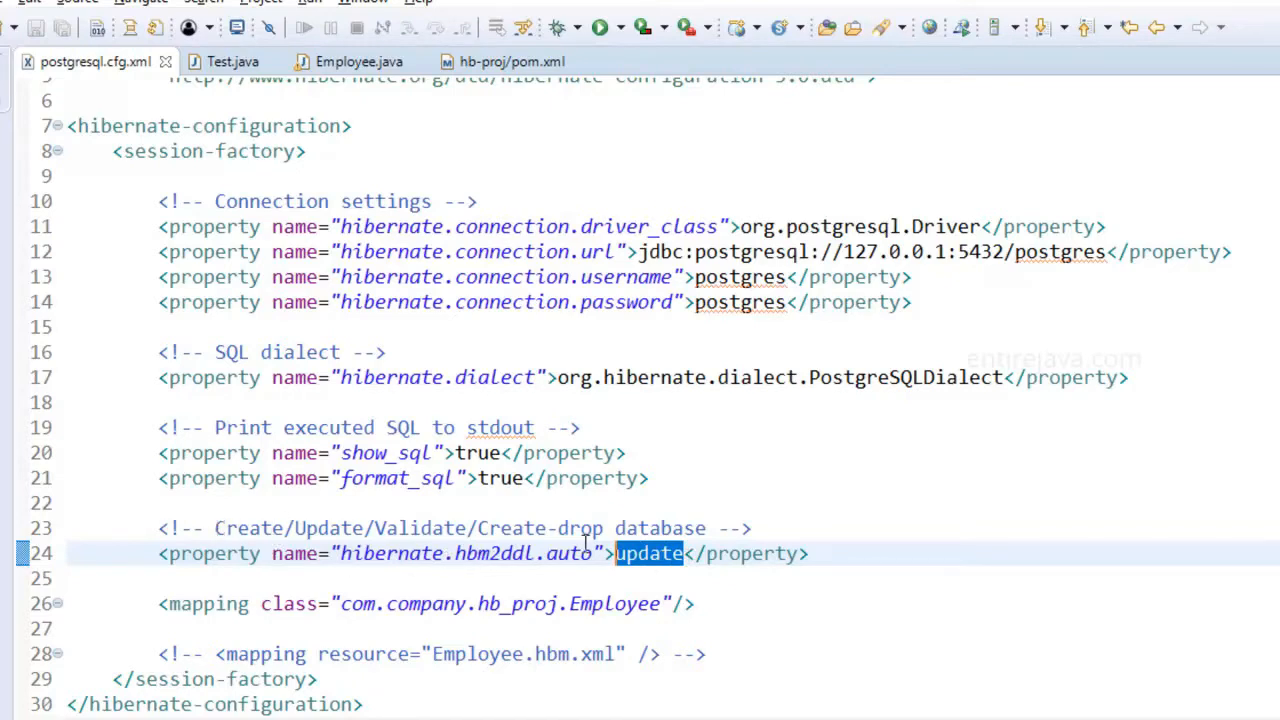
pyautogui.write('create')
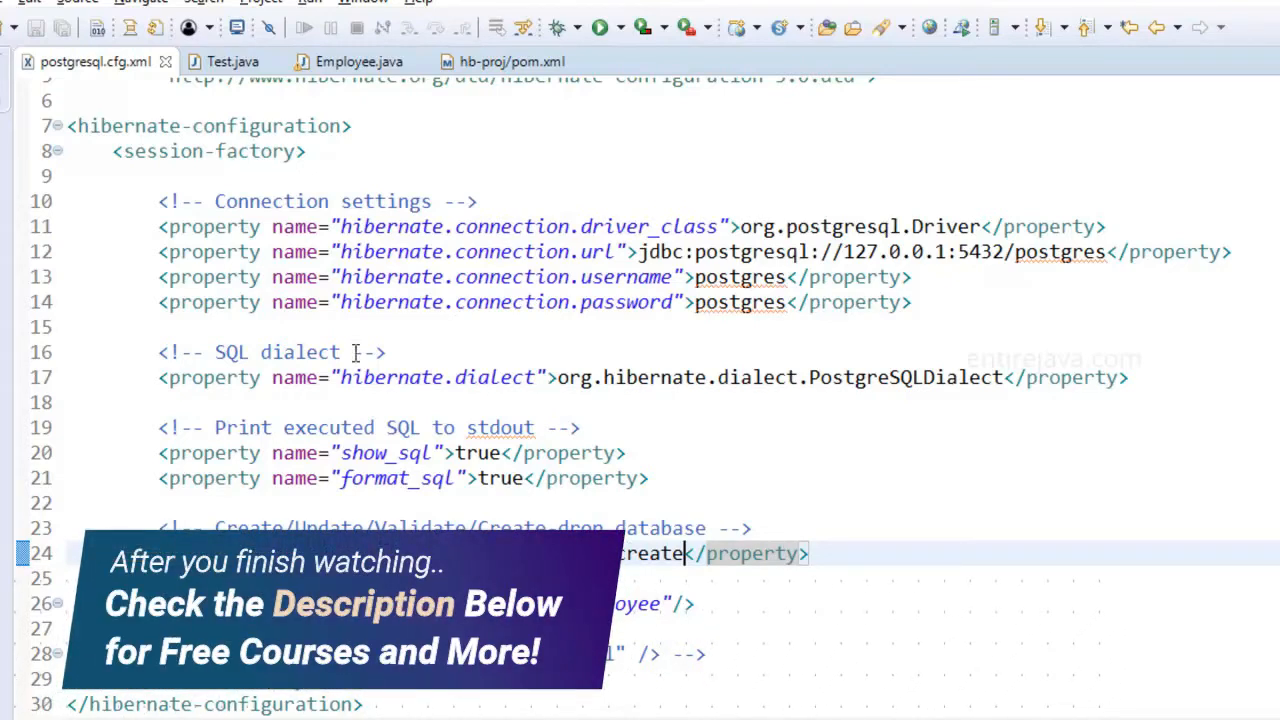
# Run Test.java, remove the finished launch, and run it again to see the table recreated.
pyautogui.click(232, 61)
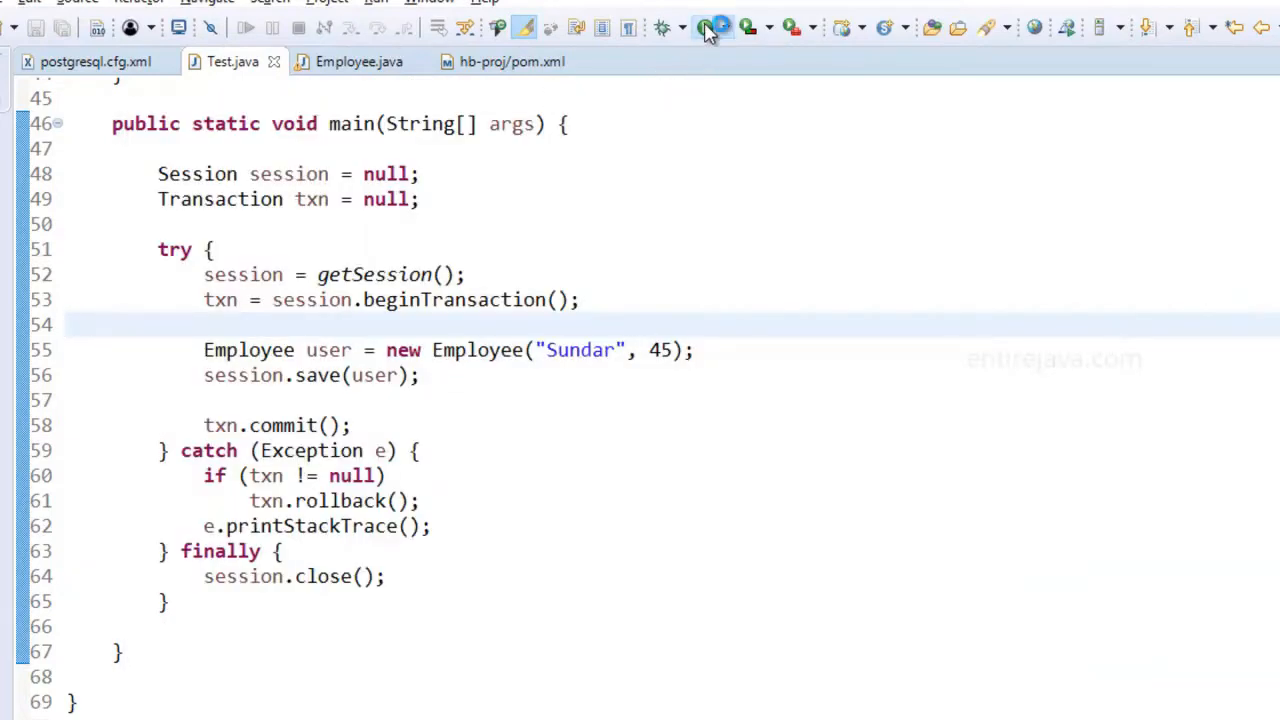
pyautogui.click(705, 27)
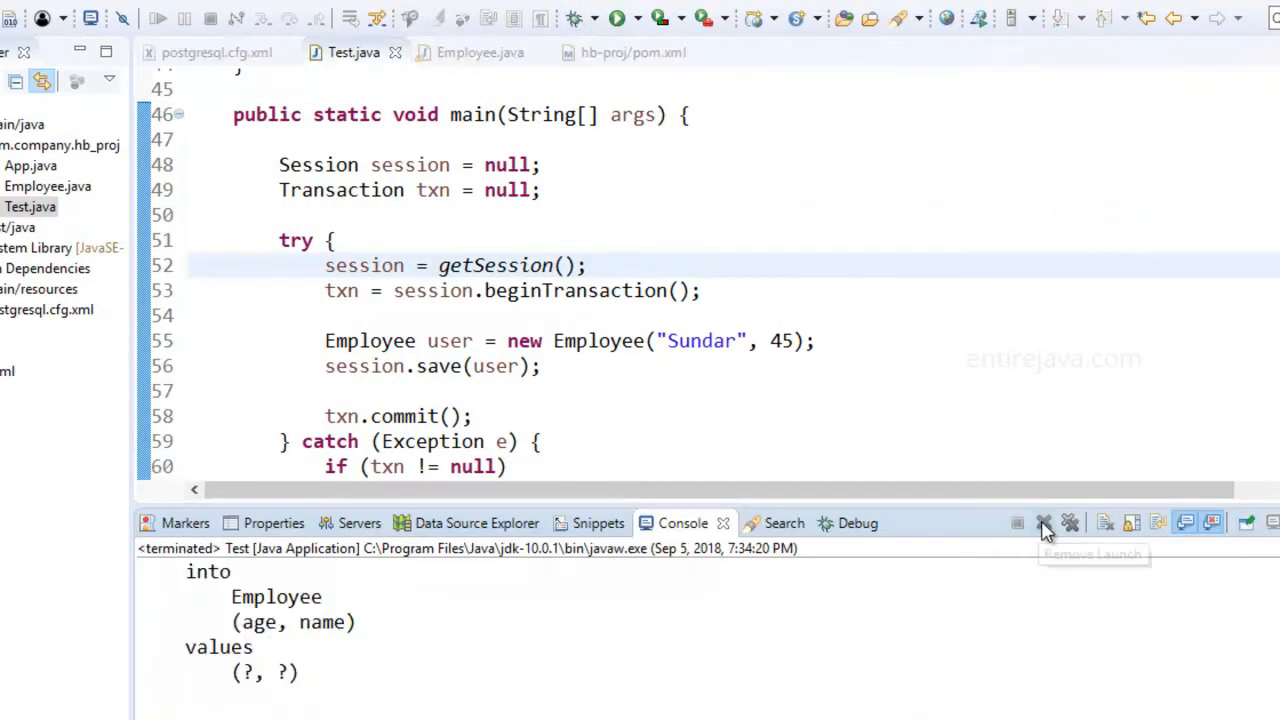
pyautogui.click(1044, 522)
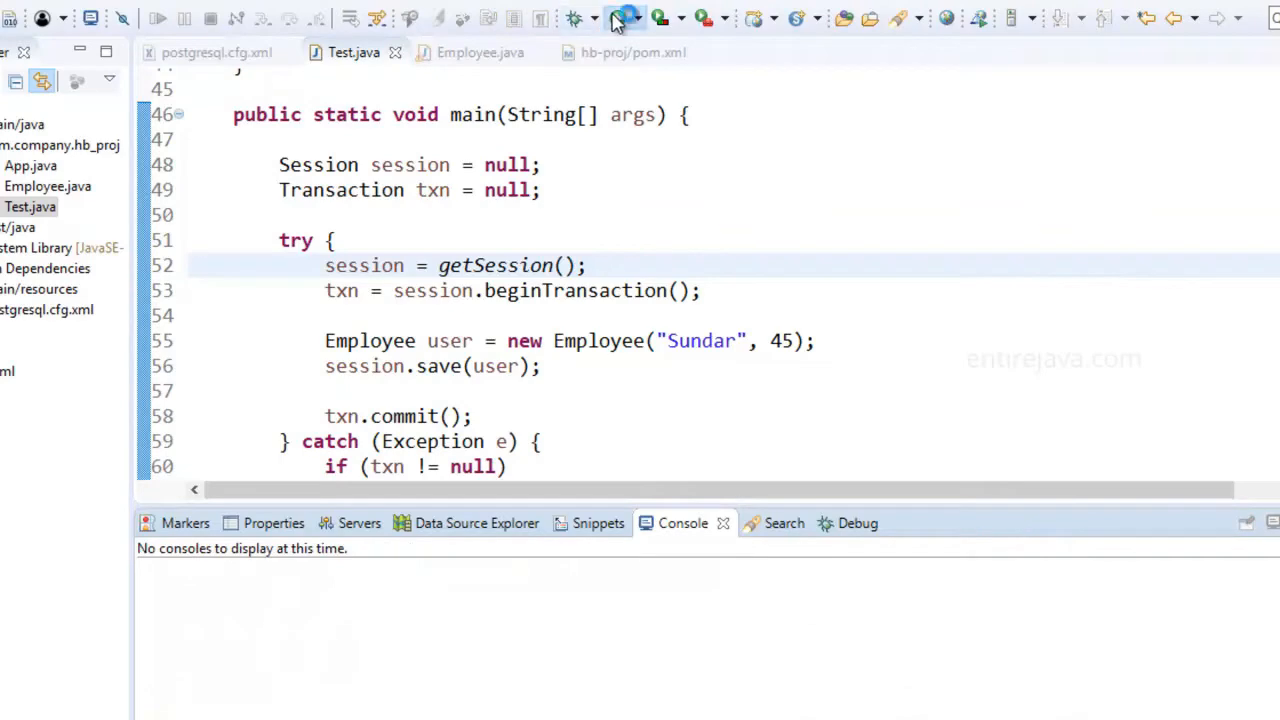
pyautogui.click(620, 18)
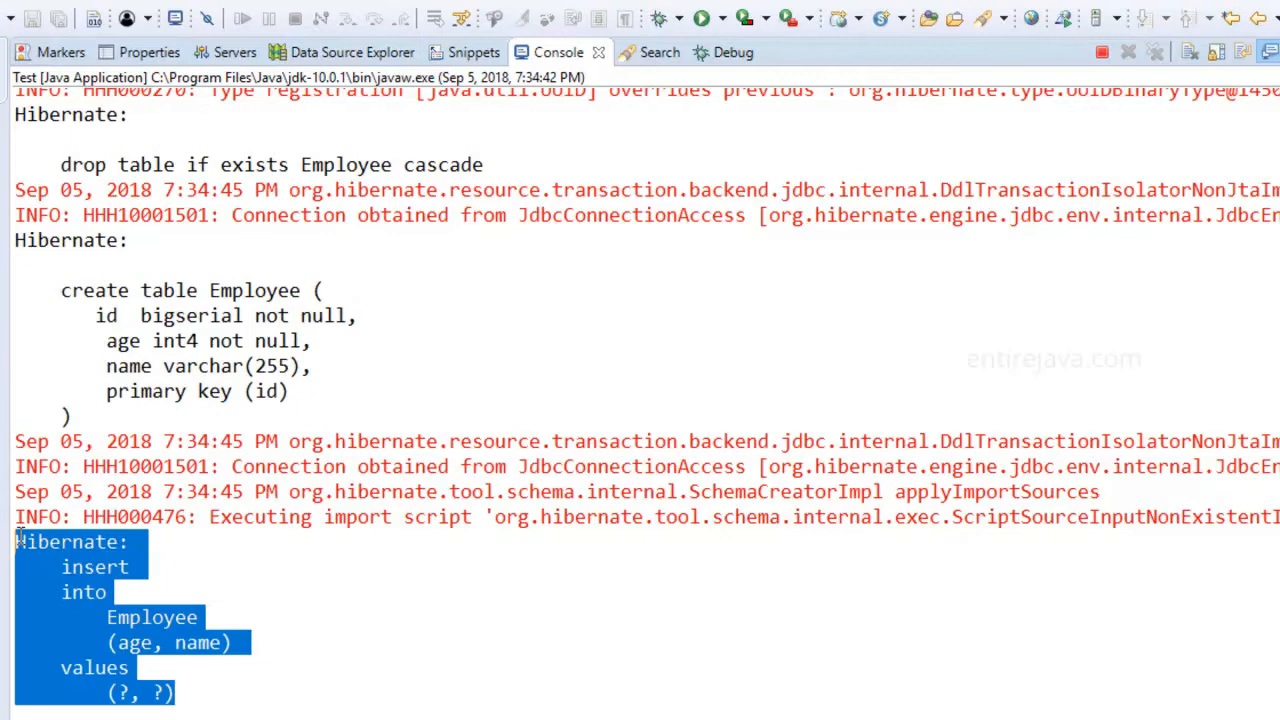
pyautogui.moveTo(149, 375)
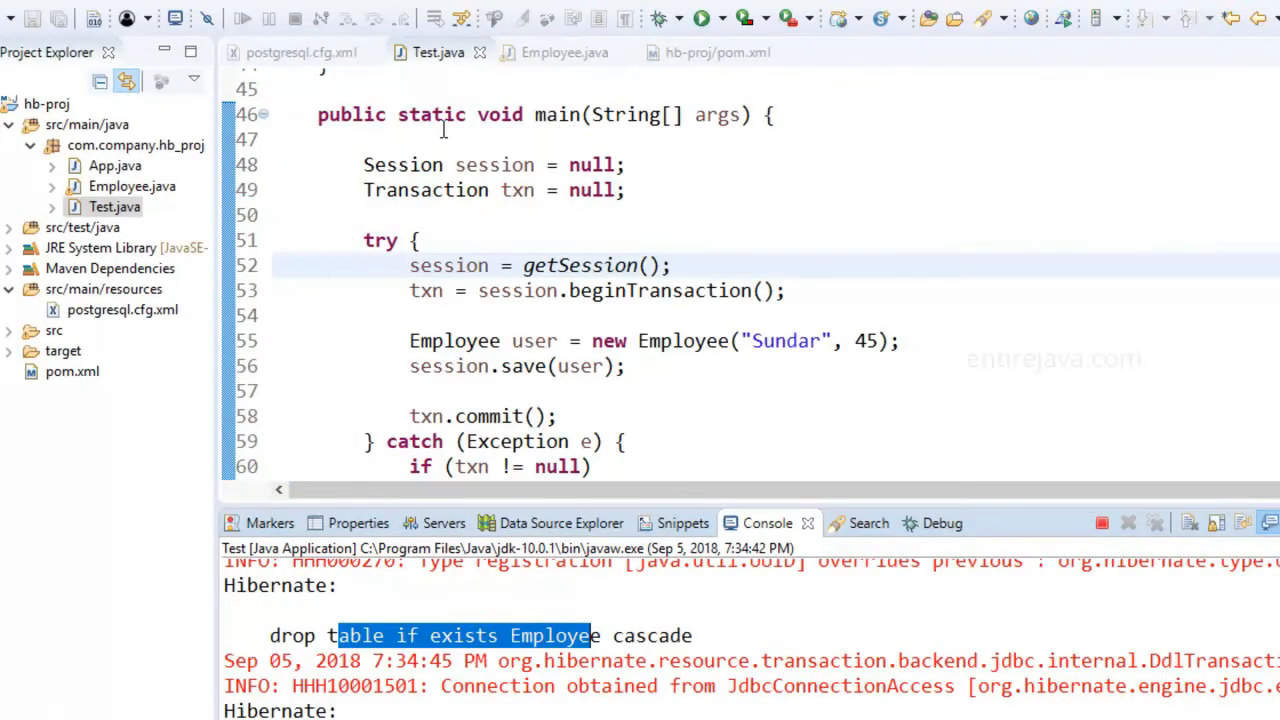
pyautogui.click(300, 52)
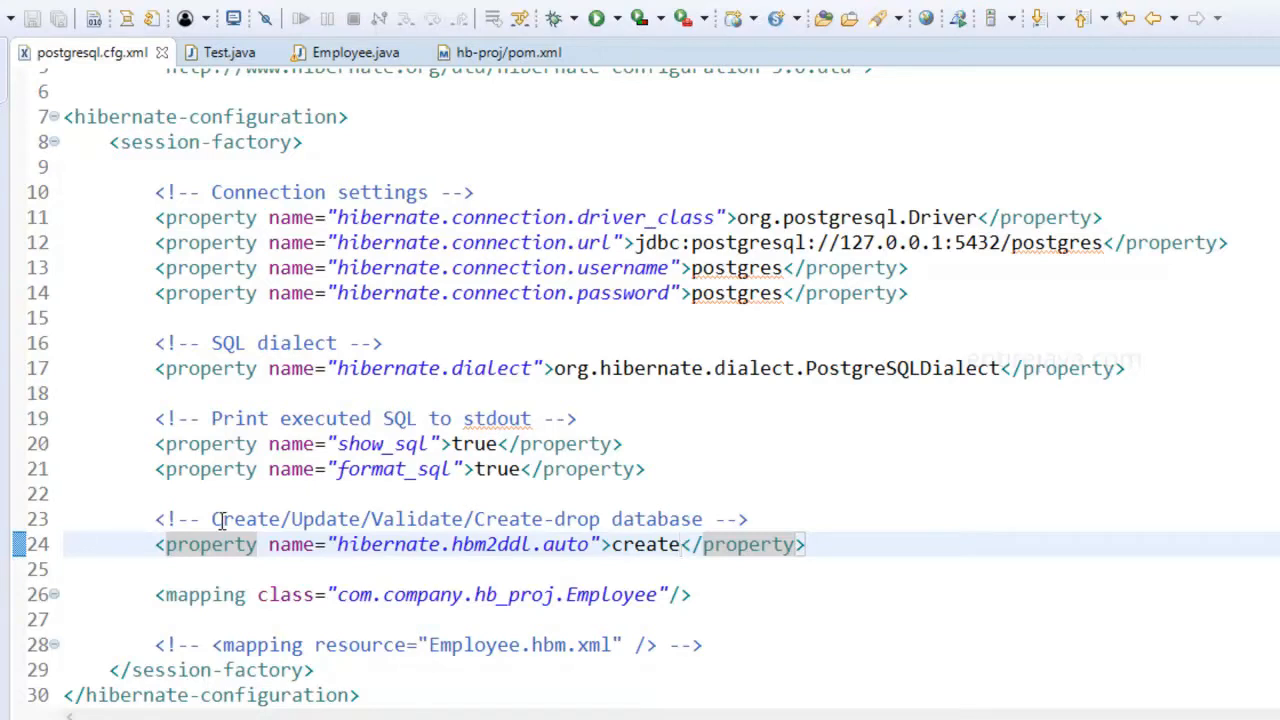
# Replace 'create' with 'validate' as the hbm2ddl.auto value on line 24.
pyautogui.click(681, 544)
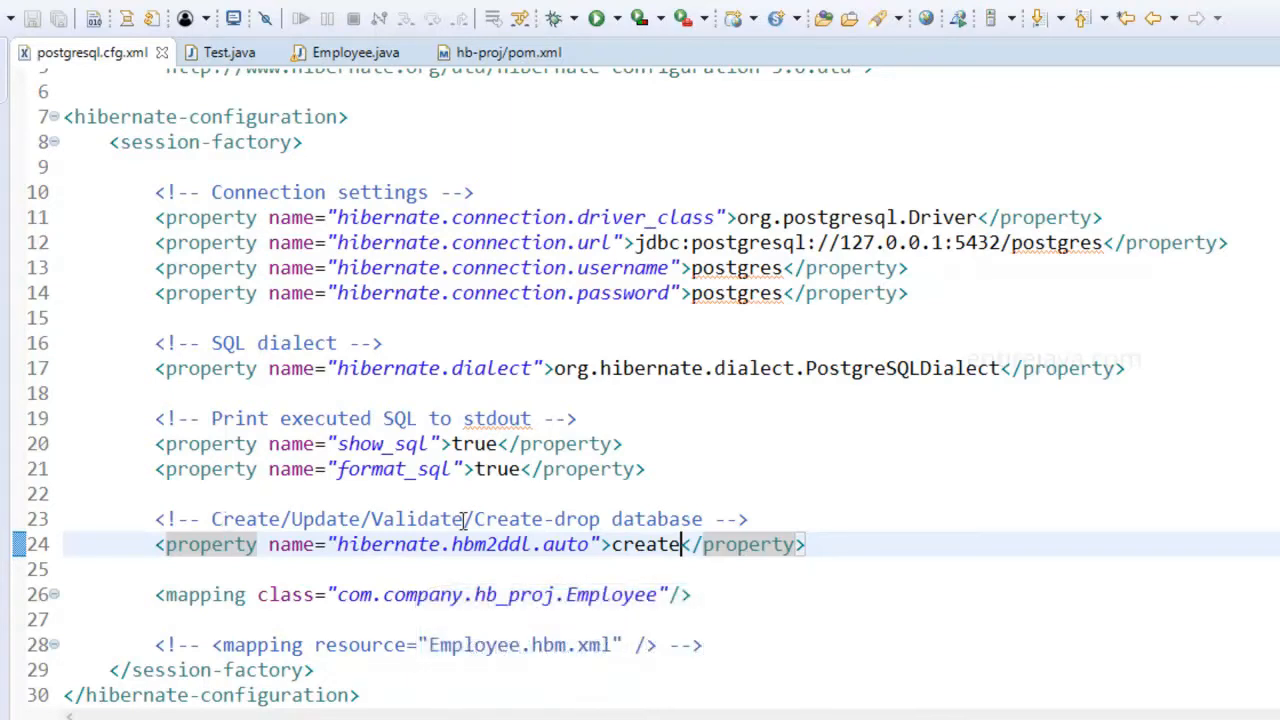
pyautogui.doubleClick(418, 518)
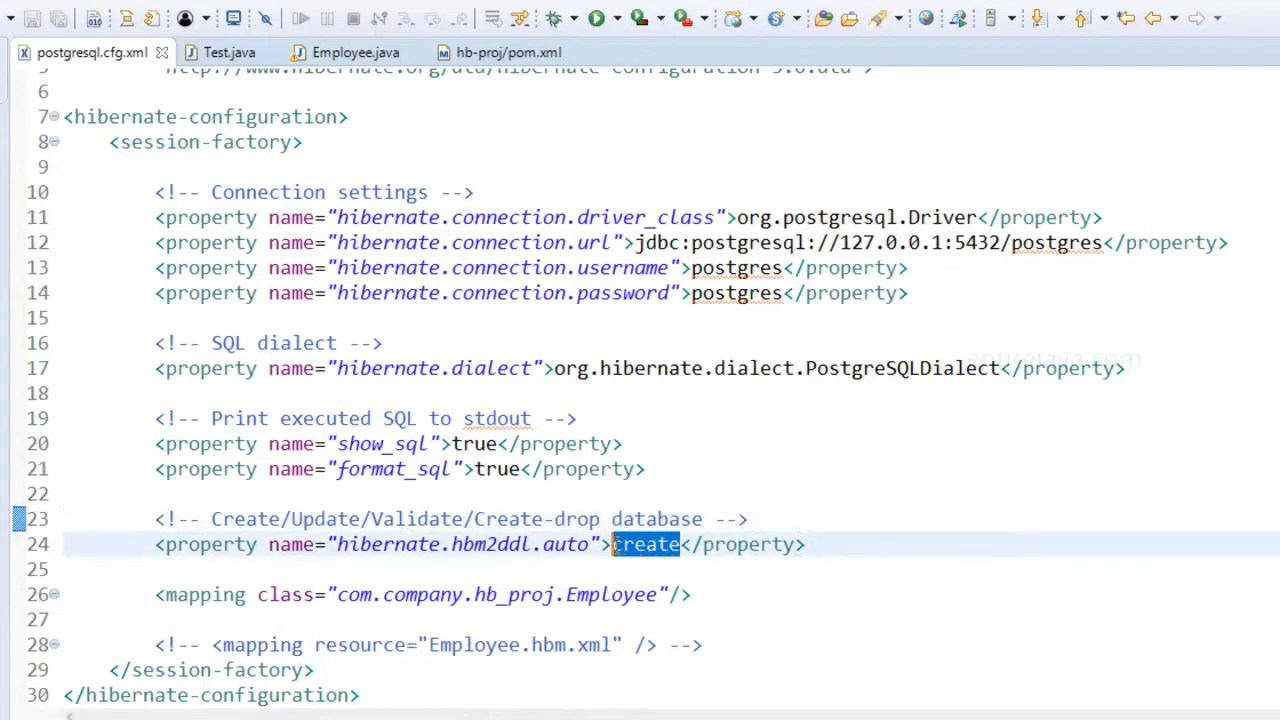
pyautogui.write('validate')
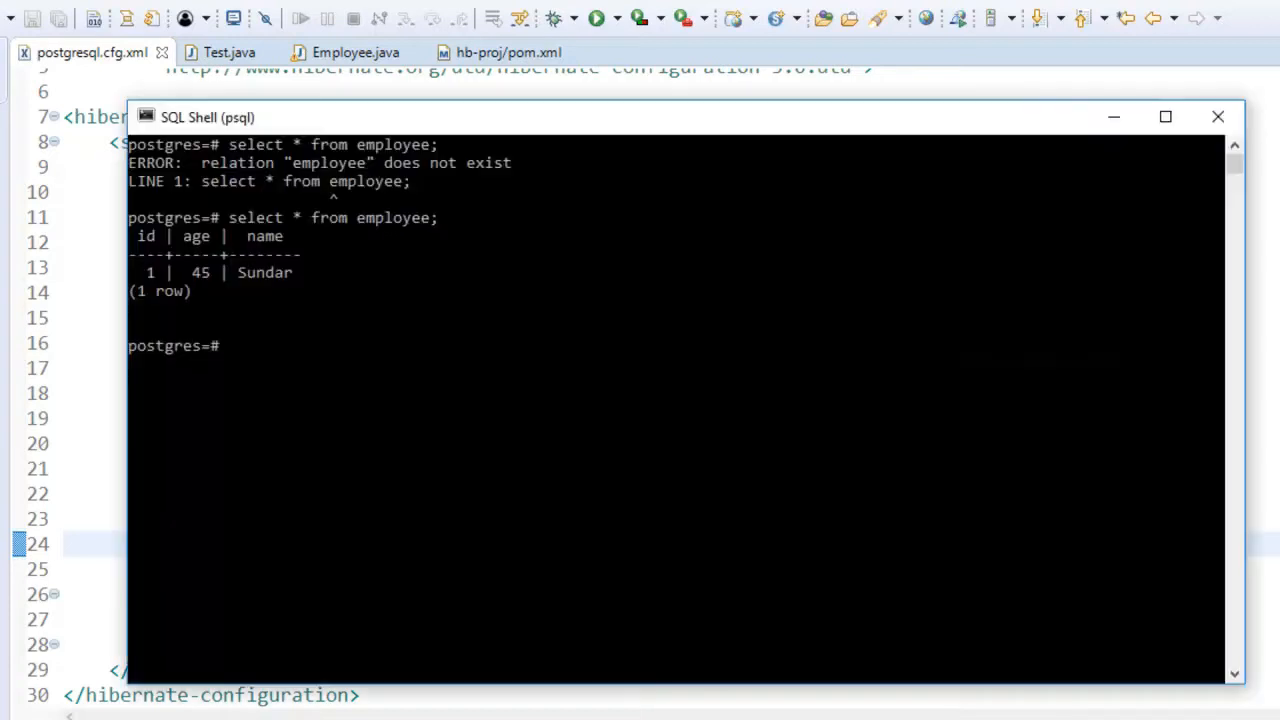
# Run 'drop table employee;' in psql, then clear the screen with '\! cls'.
pyautogui.write('drop table employee;')
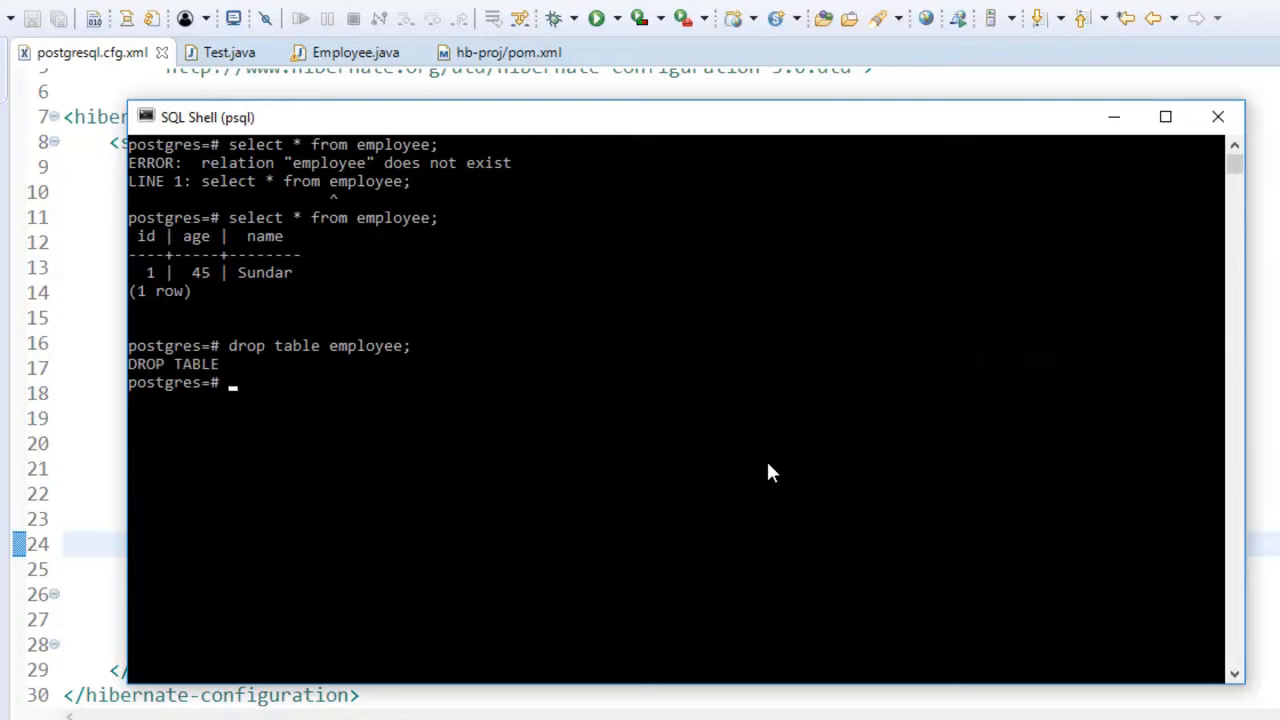
pyautogui.write('\\! cls')
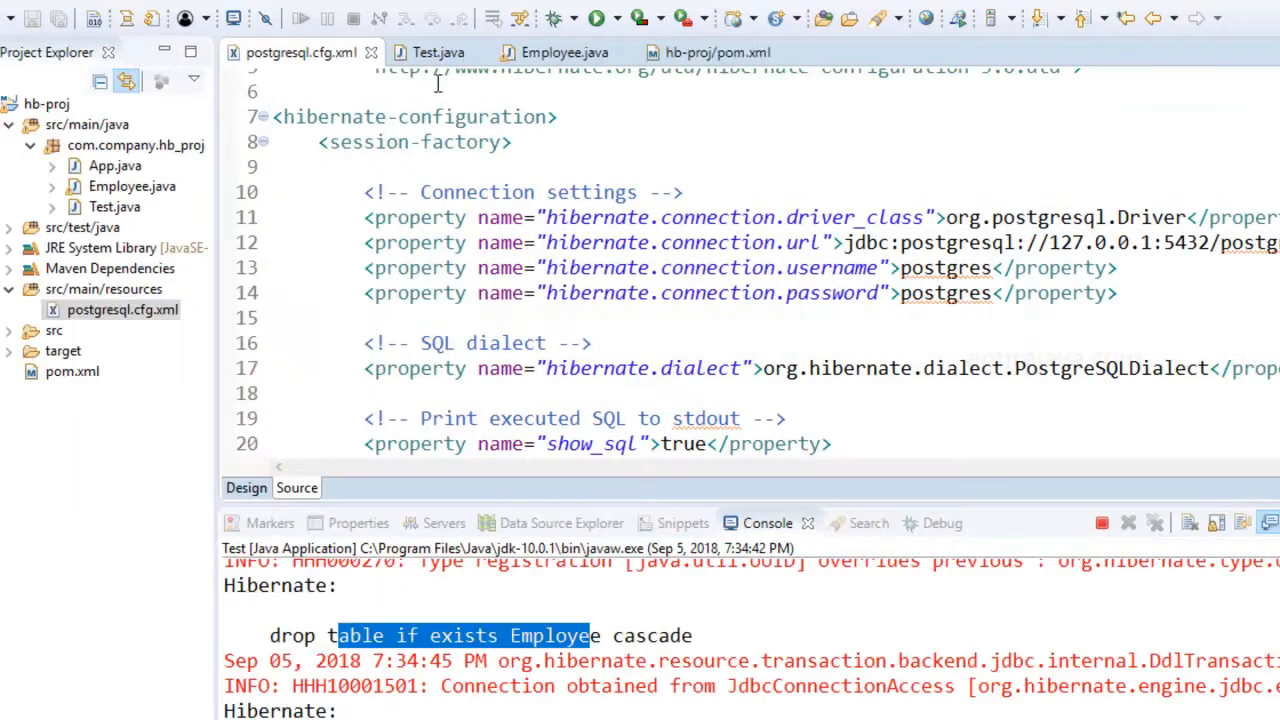
# Run Test.java under validate and highlight the missing Employee table in the exception.
pyautogui.click(430, 52)
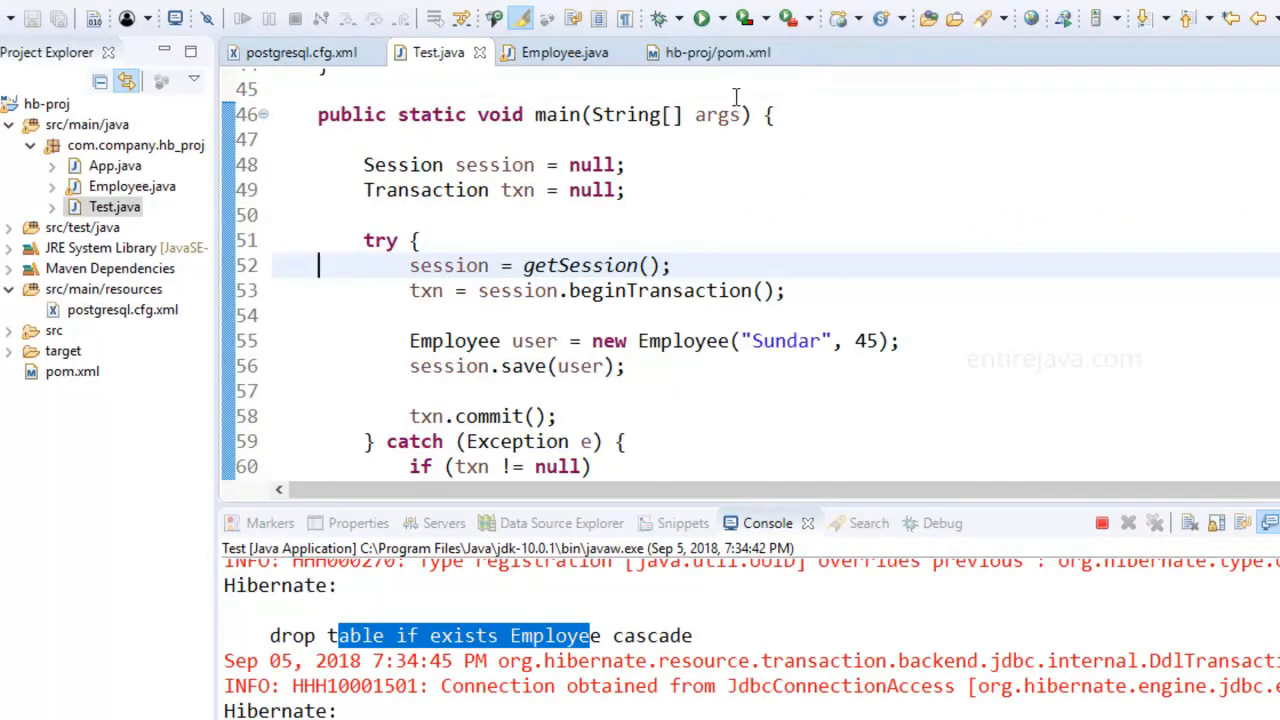
pyautogui.click(704, 18)
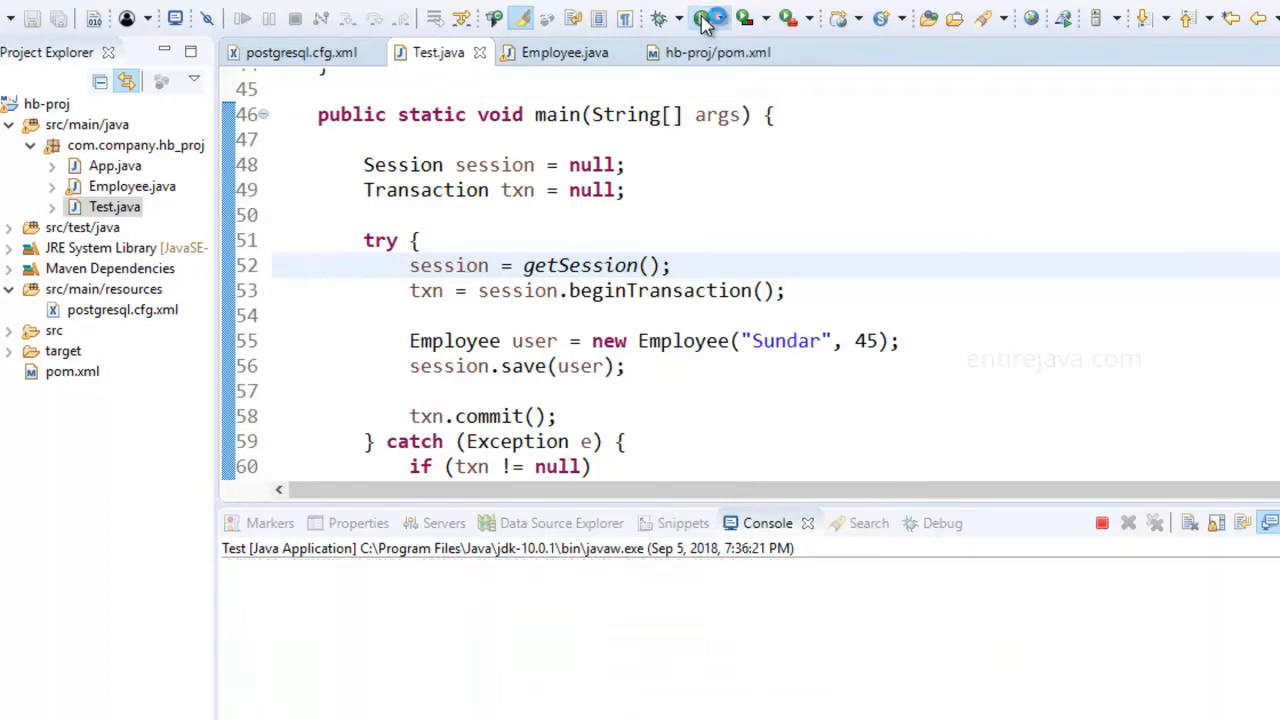
pyautogui.click(704, 18)
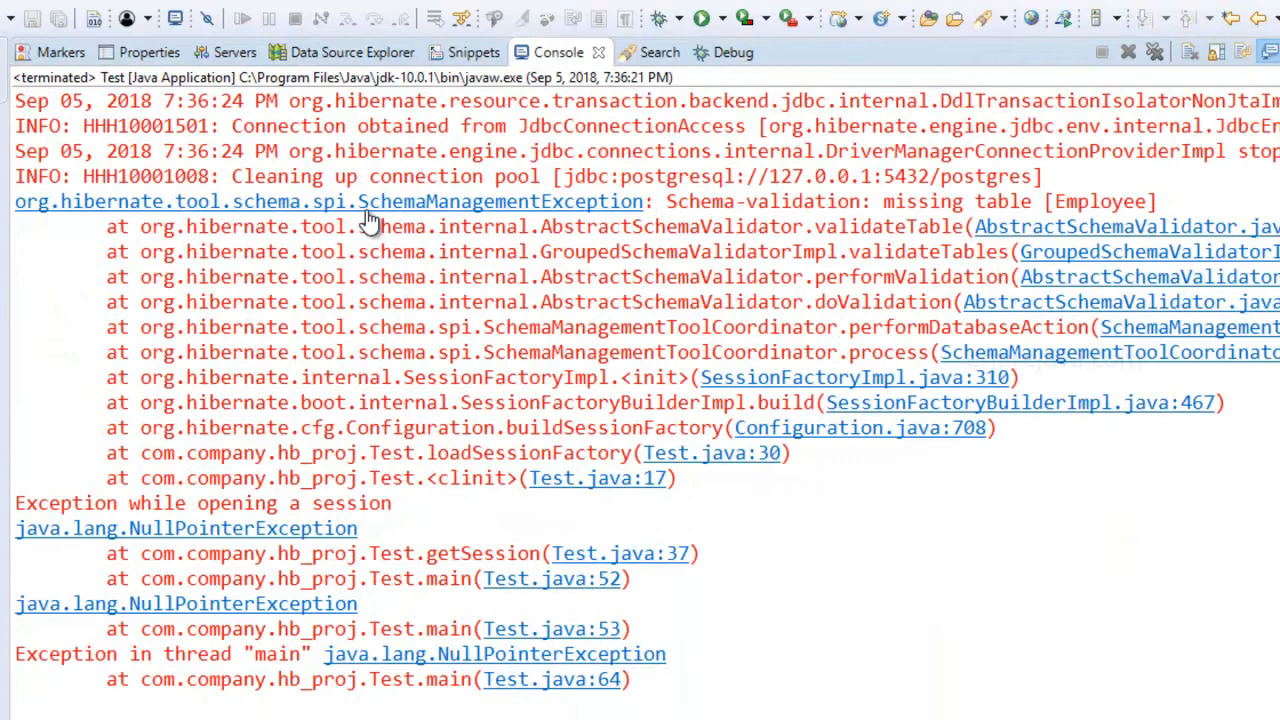
pyautogui.moveTo(783, 205)
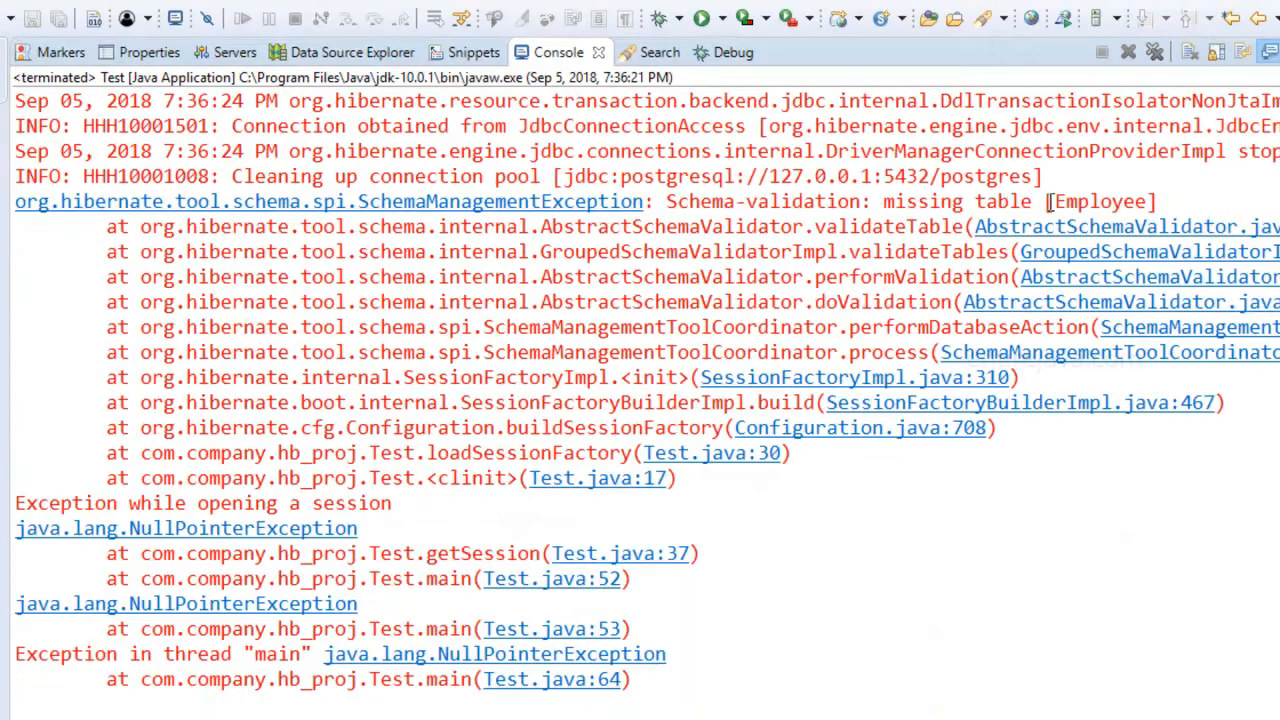
pyautogui.doubleClick(1100, 201)
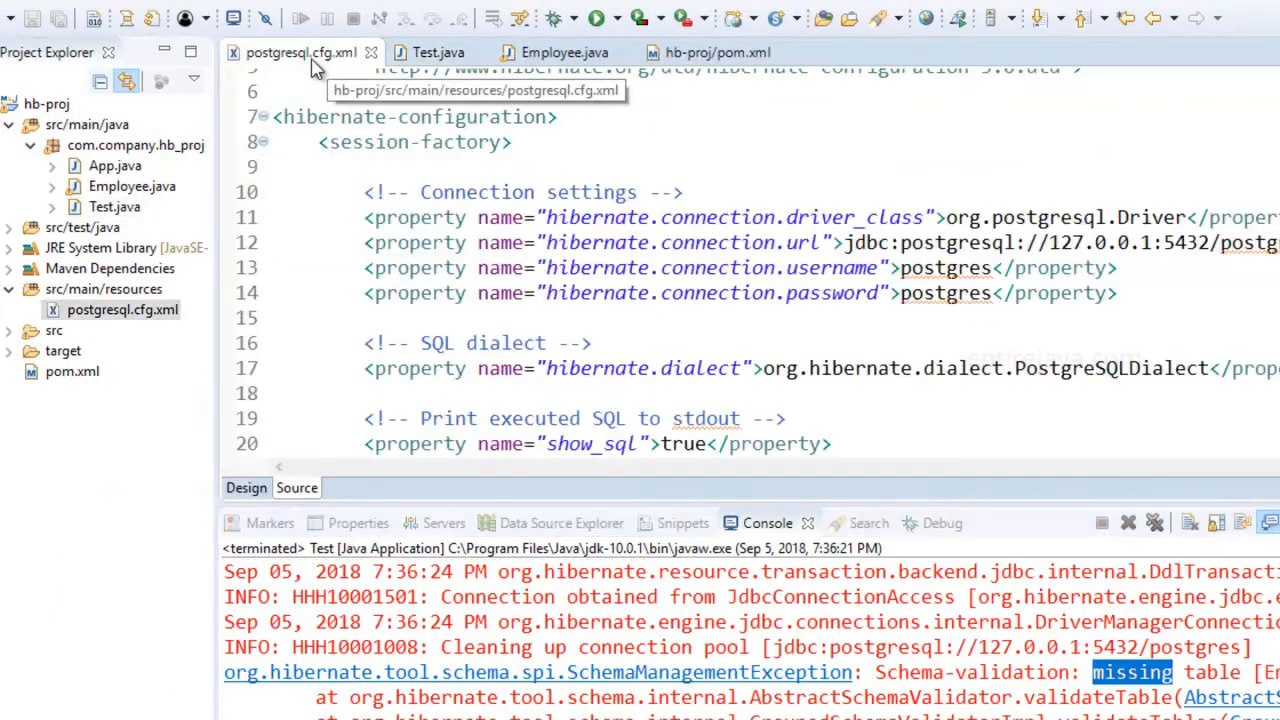
# Replace 'validate' with 'create-drop' as the hbm2ddl.auto value in postgresql.cfg.xml.
pyautogui.scroll(-3)
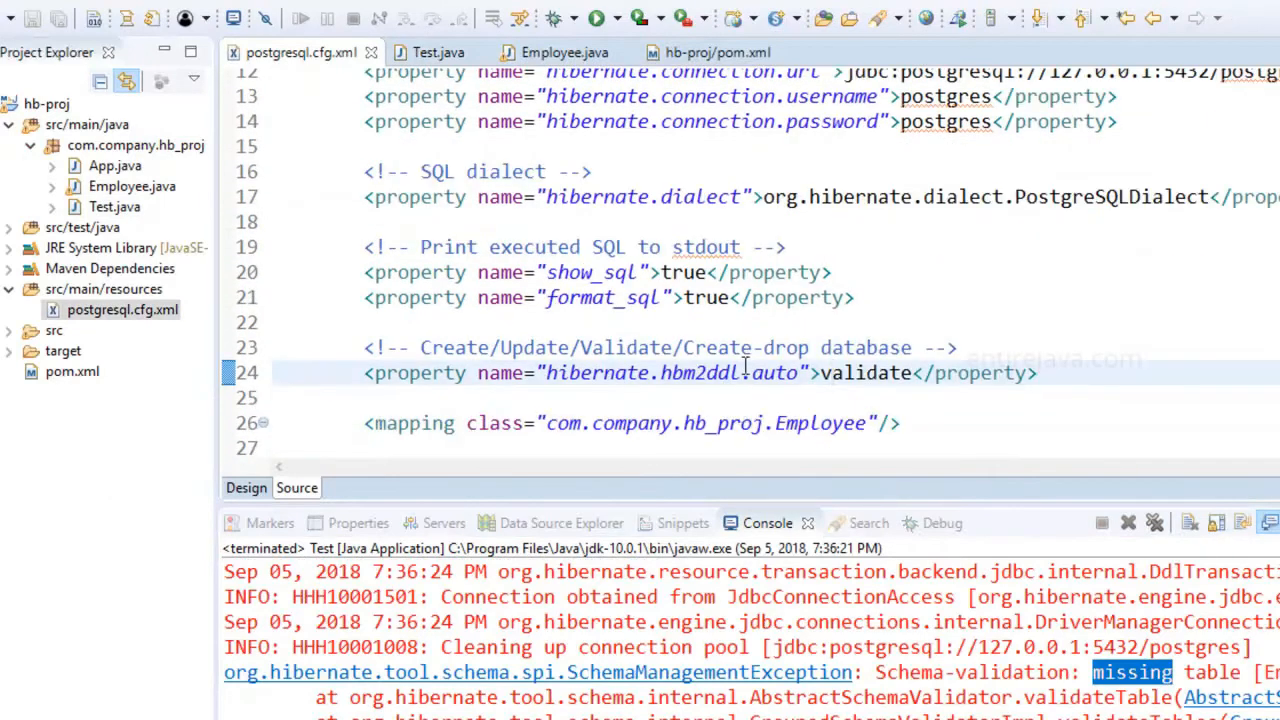
pyautogui.doubleClick(745, 347)
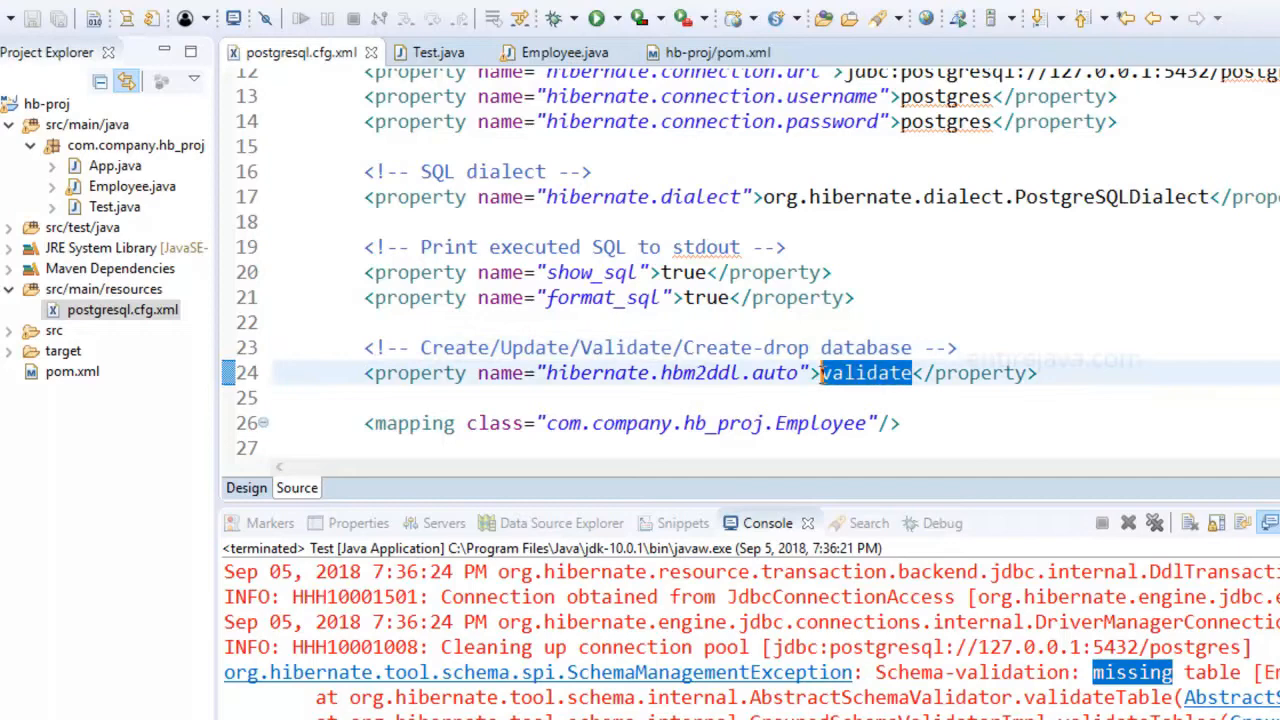
pyautogui.write('create-drop')
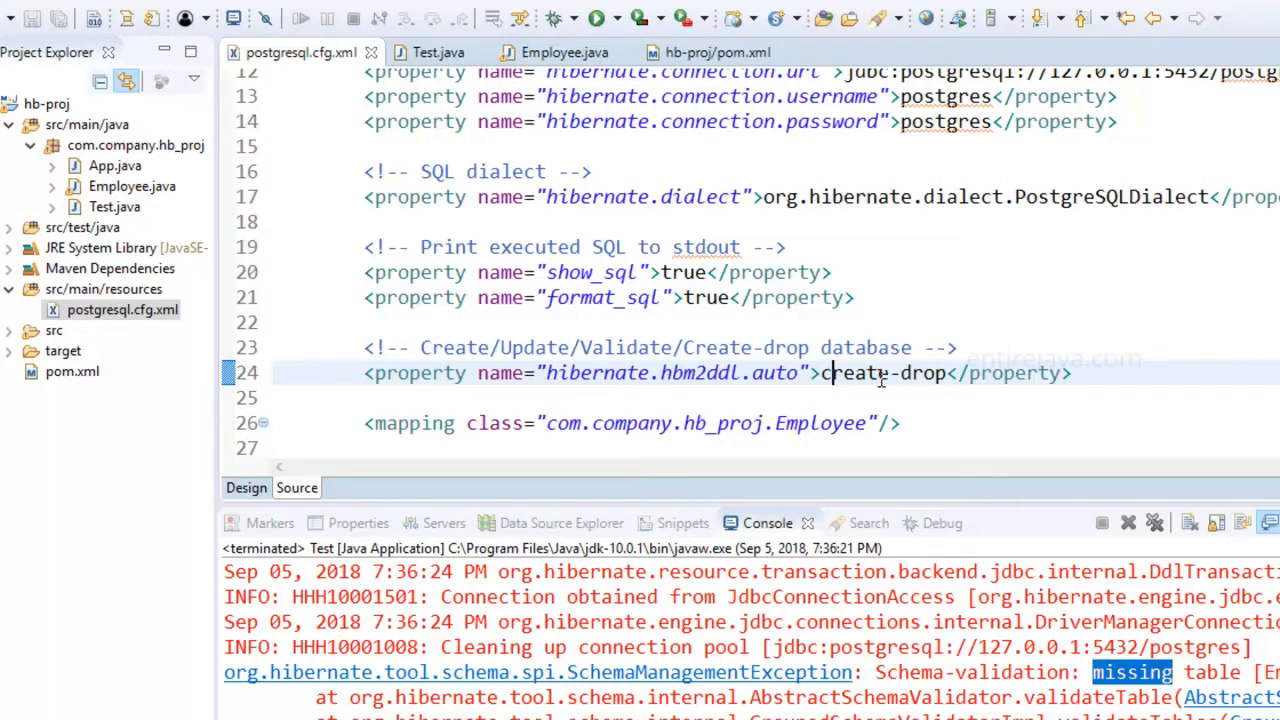
pyautogui.moveTo(903, 373)
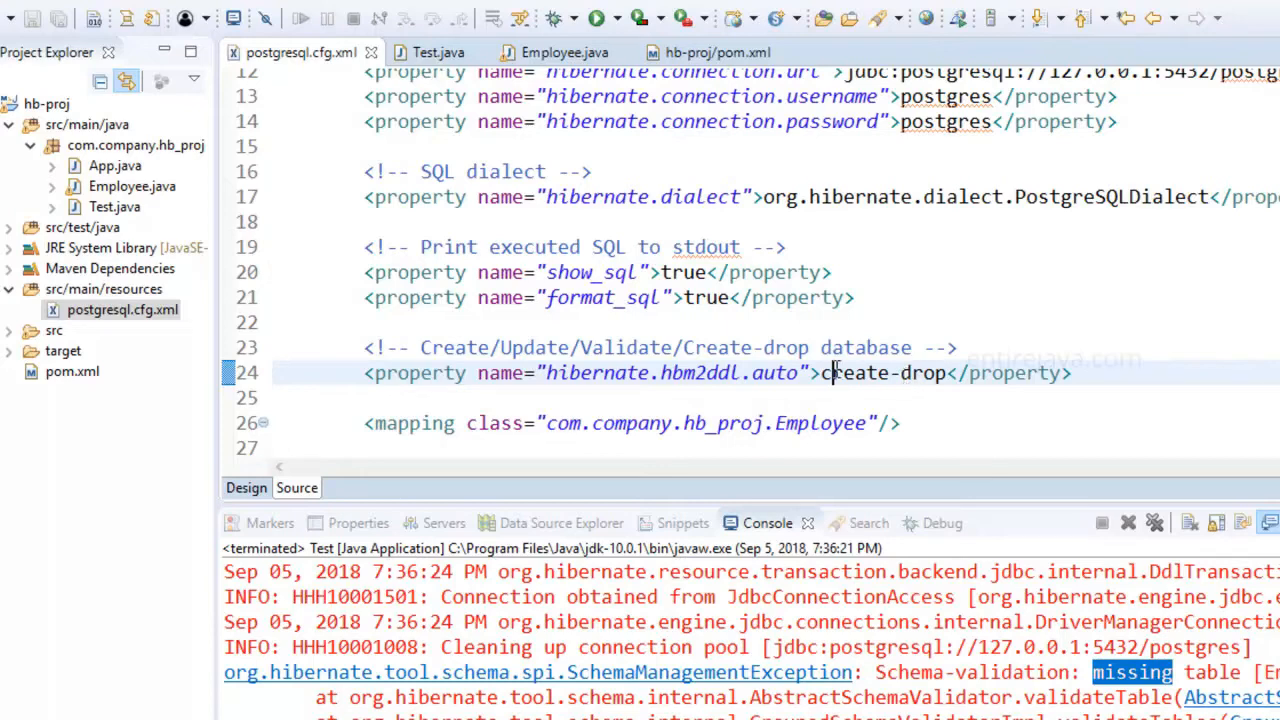
pyautogui.click(437, 52)
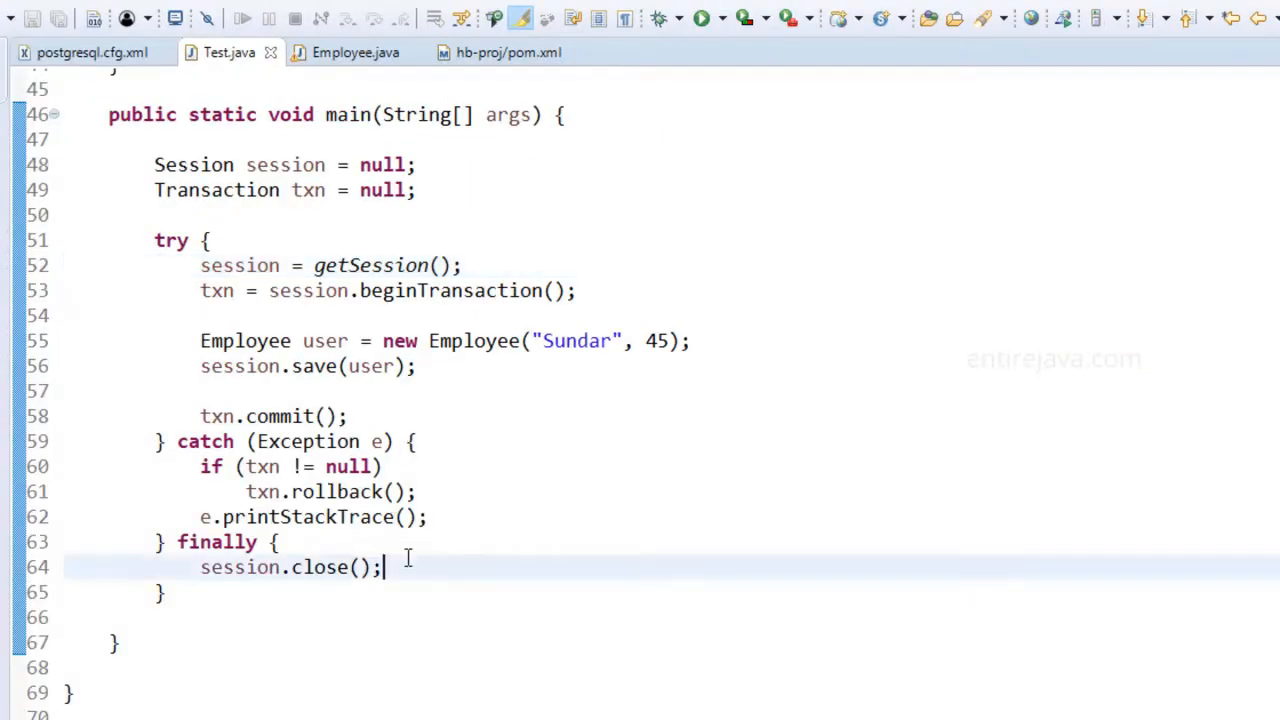
# Type sessionFactory.close() after session.close() in the finally block using content assist.
pyautogui.write('sessionFactory.')
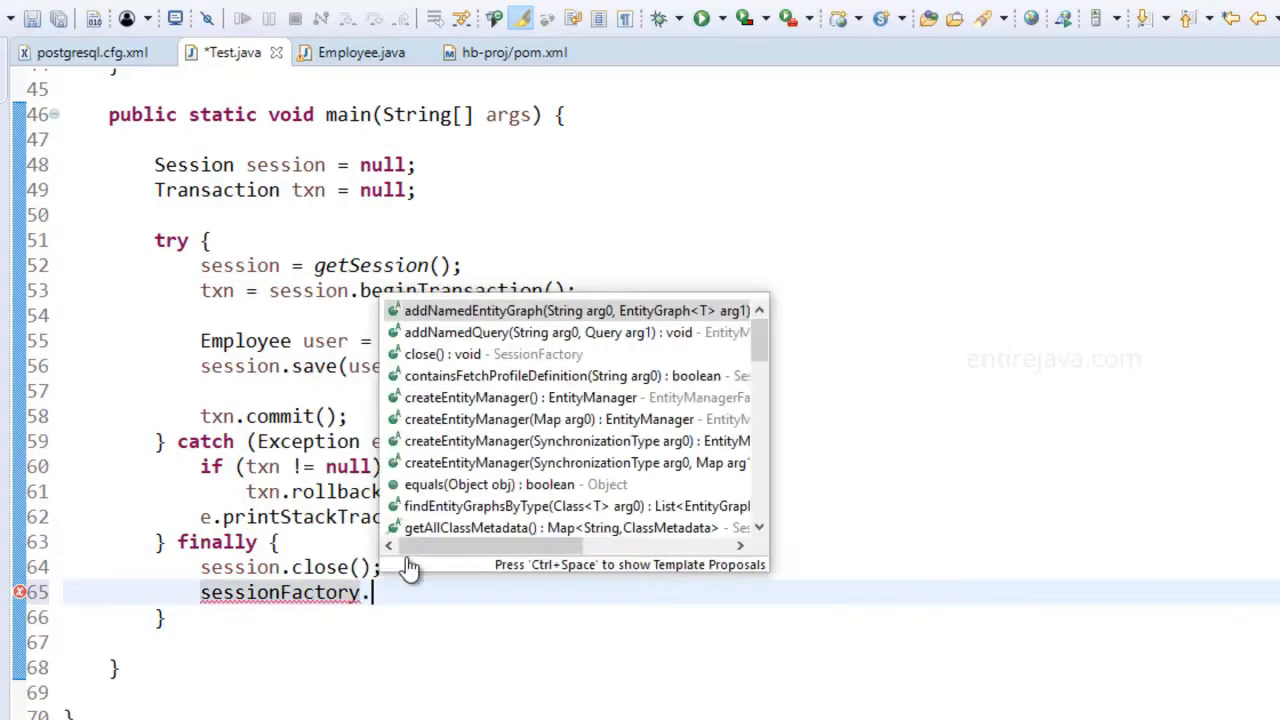
pyautogui.write('cl')
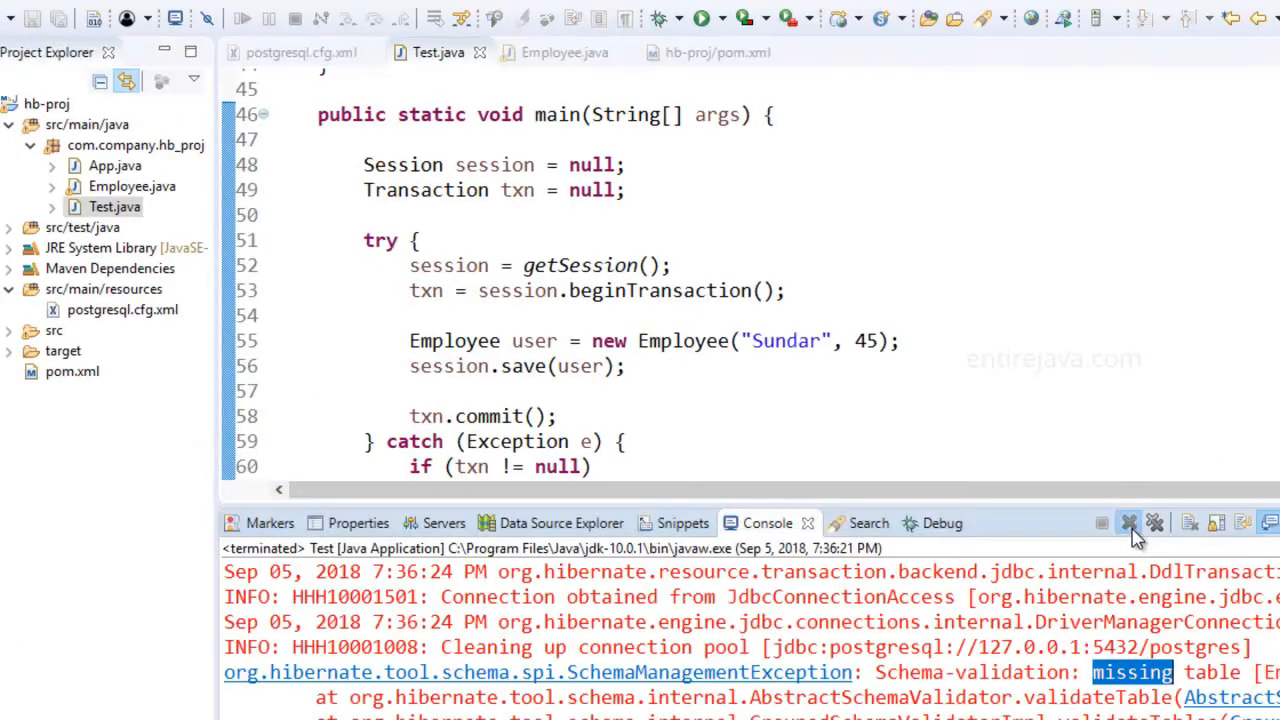
# Clear old launches, run Test.java, and select the create table and insert output.
pyautogui.click(1128, 522)
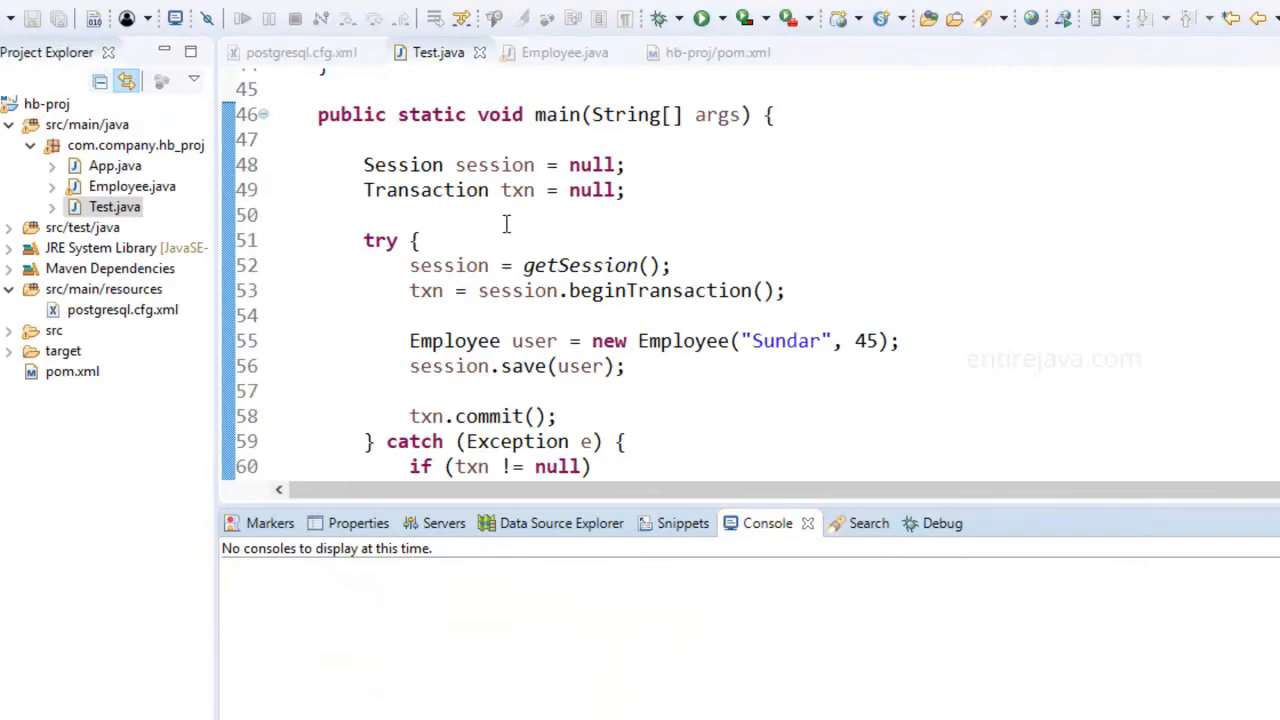
pyautogui.click(705, 18)
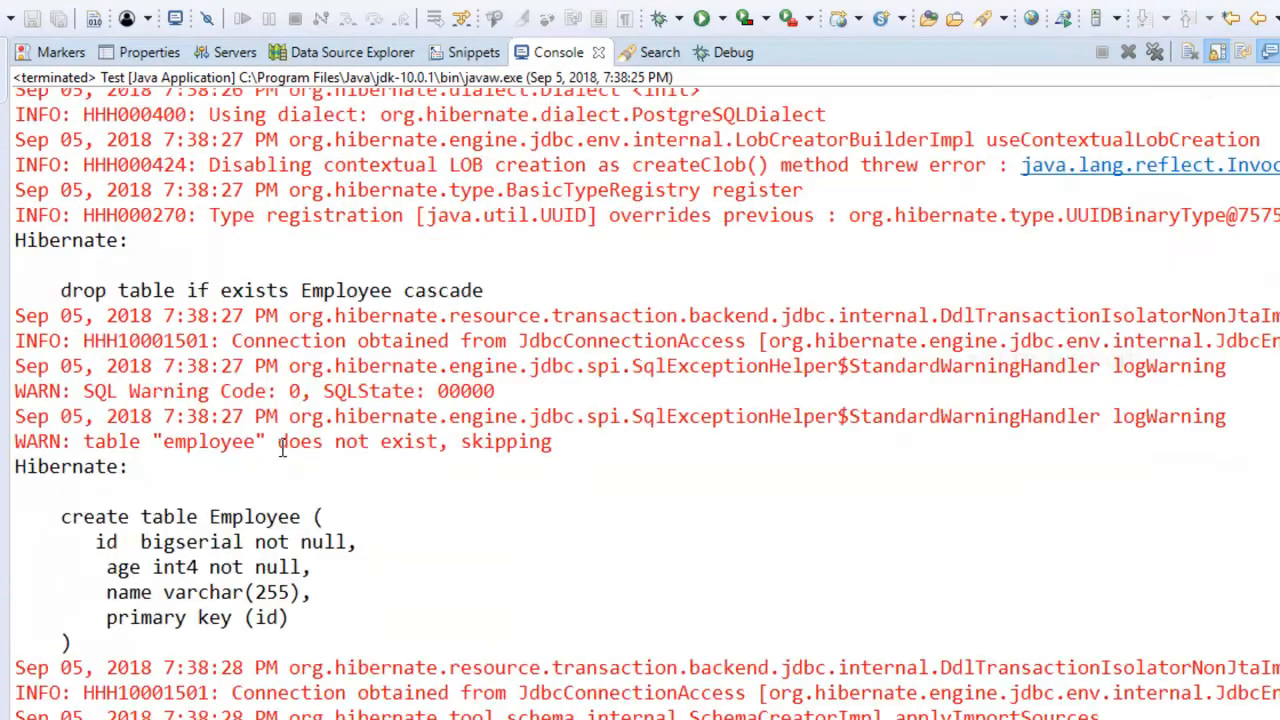
pyautogui.tripleClick(270, 290)
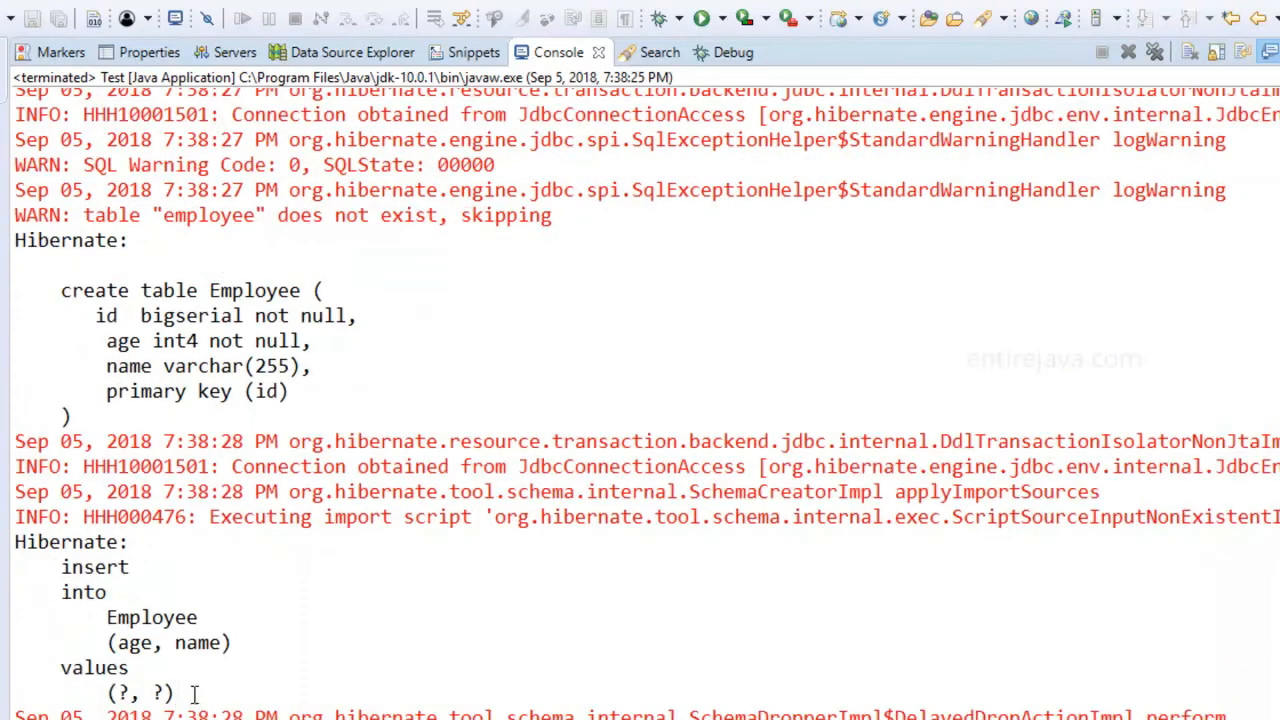
pyautogui.moveTo(60, 290); pyautogui.dragTo(172, 693)
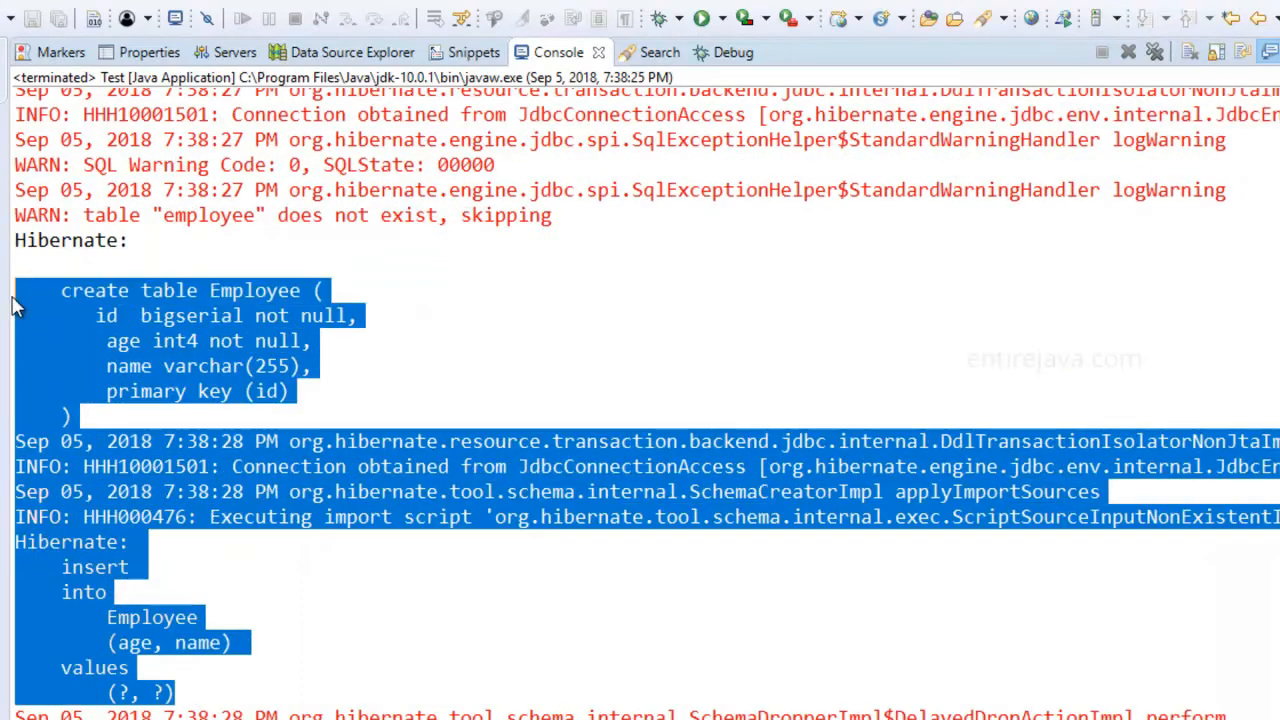
pyautogui.scroll(-3)
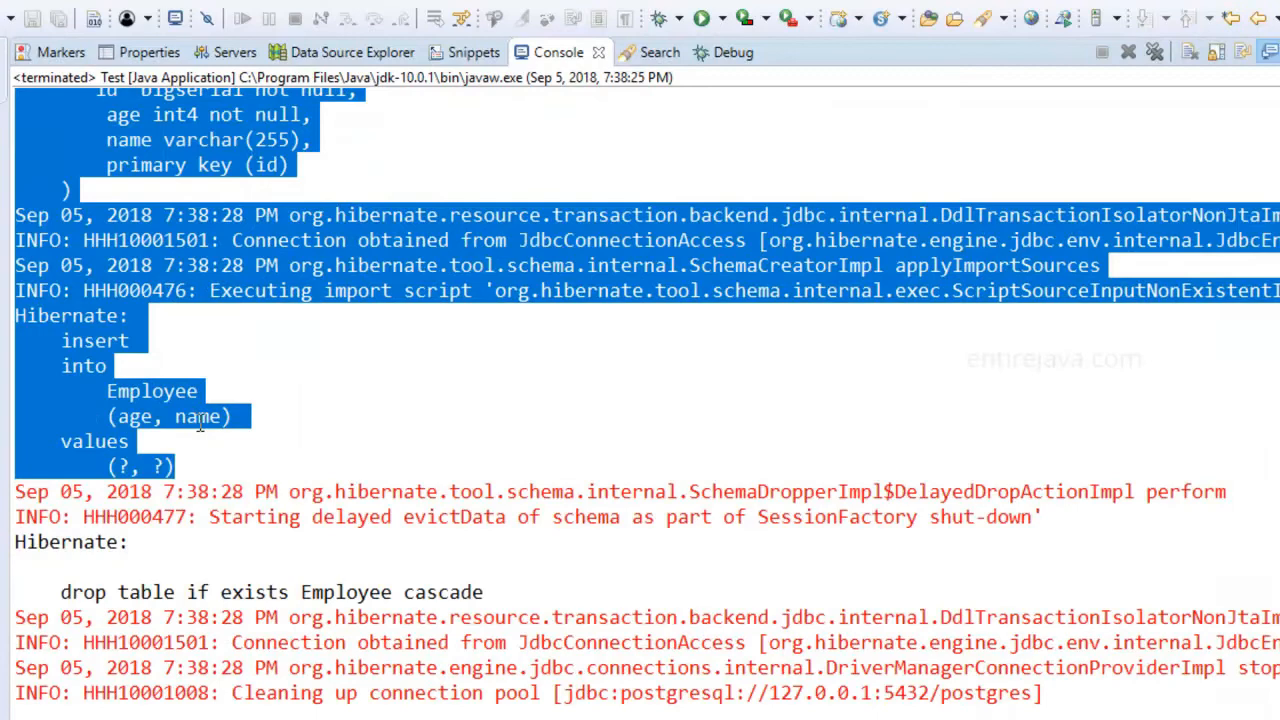
pyautogui.moveTo(123, 563)
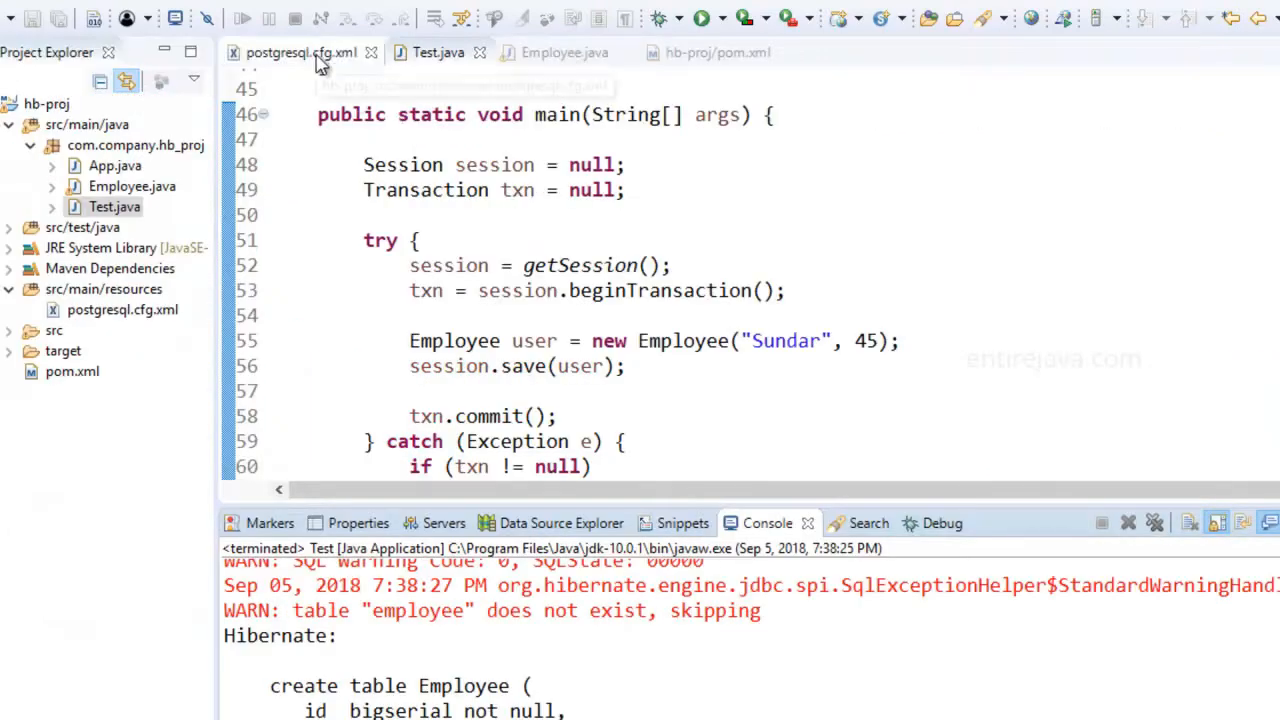
# Highlight the word 'drop' in the create-drop value of postgresql.cfg.xml.
pyautogui.click(300, 52)
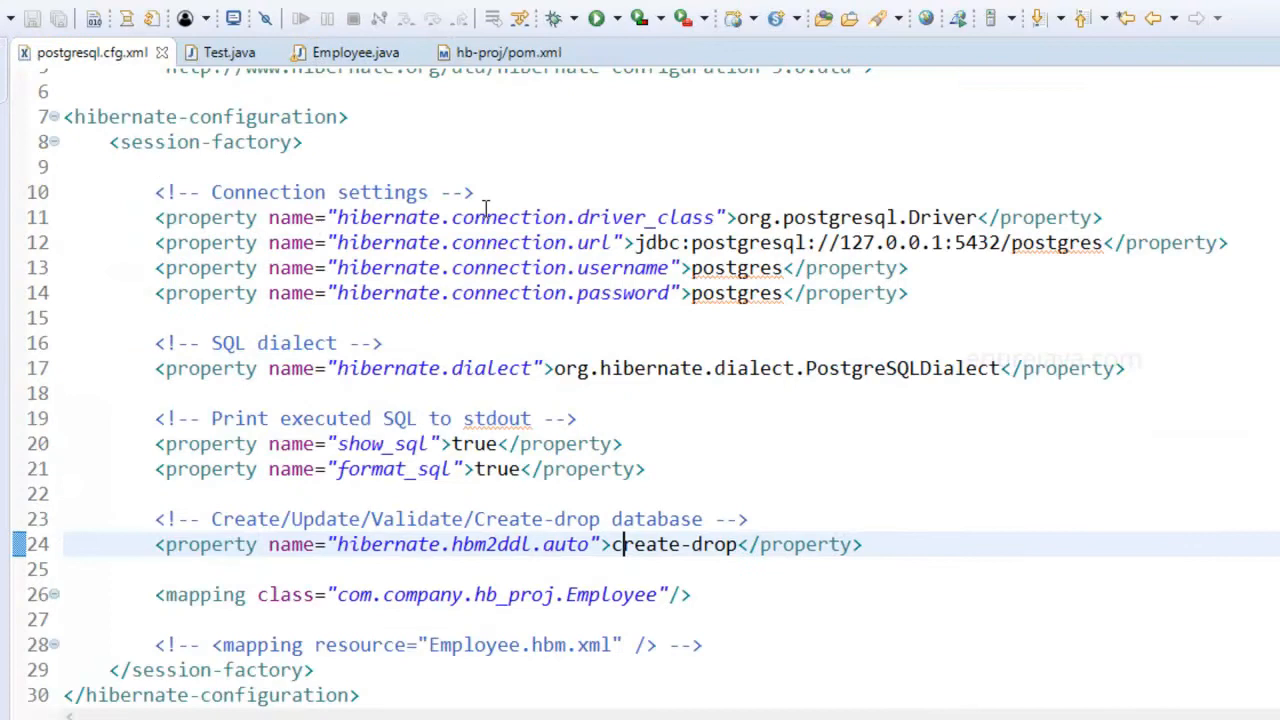
pyautogui.moveTo(738, 543)
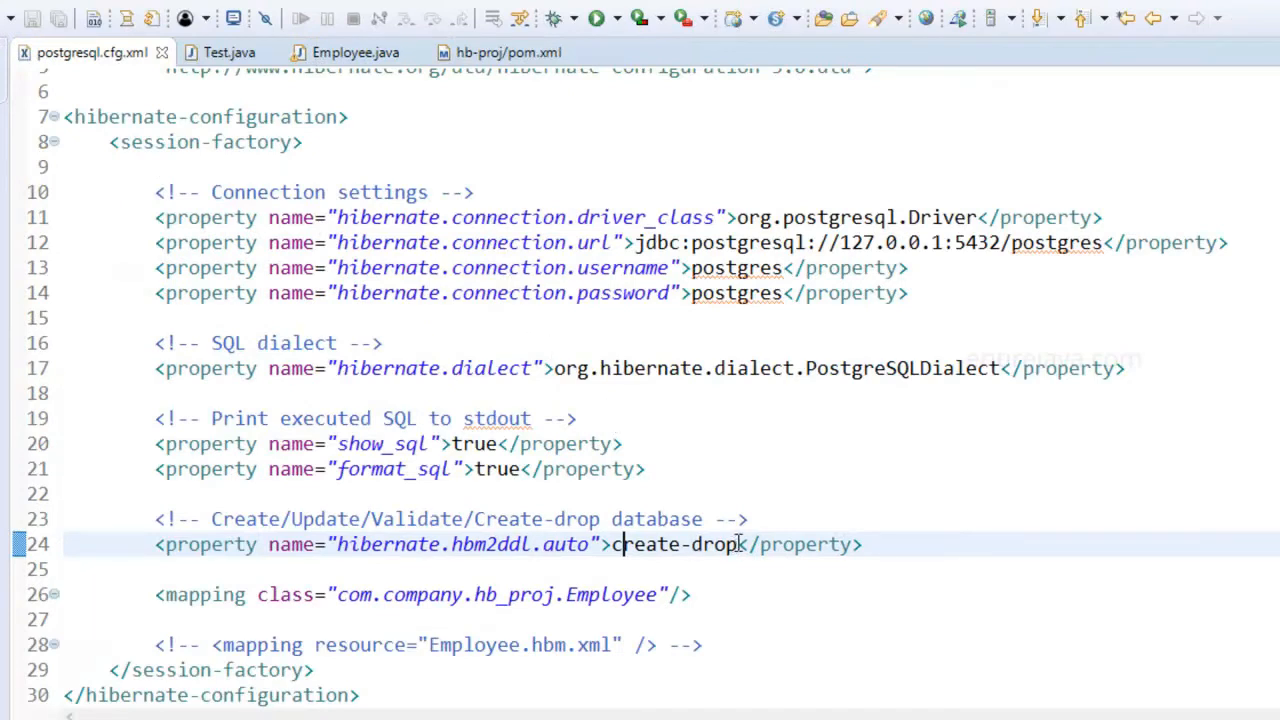
pyautogui.doubleClick(715, 544)
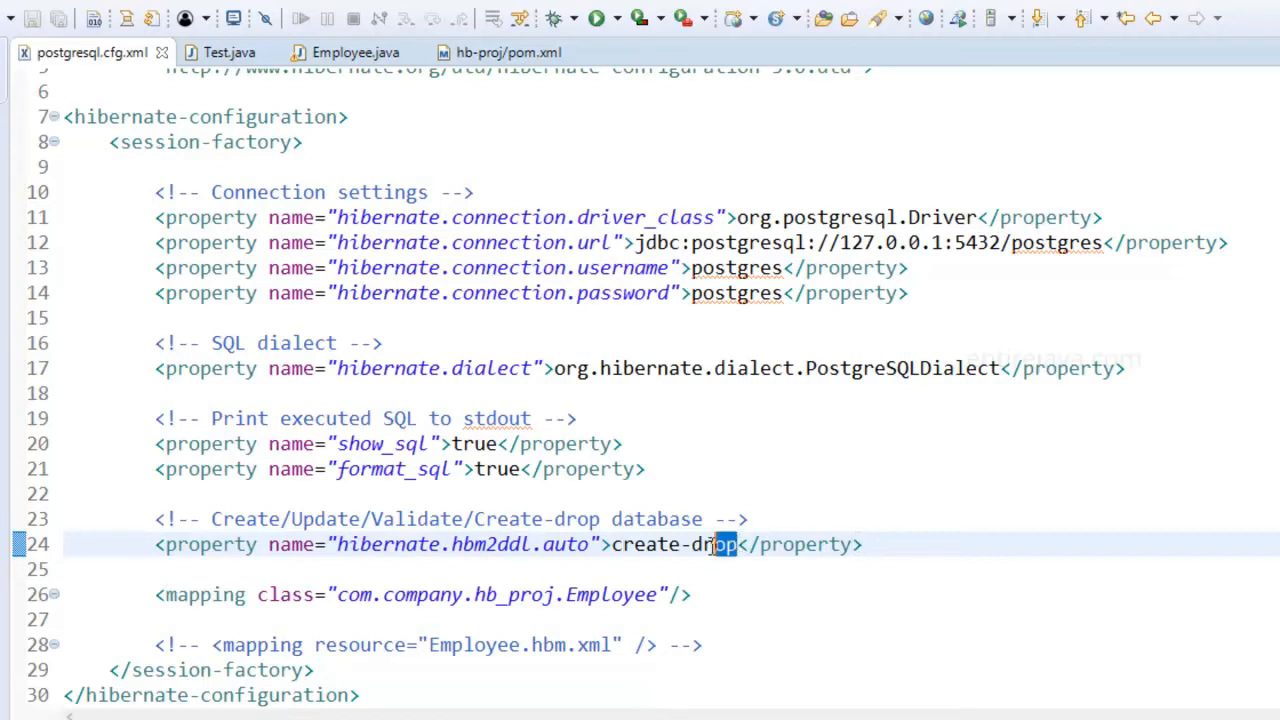
pyautogui.doubleClick(714, 544)
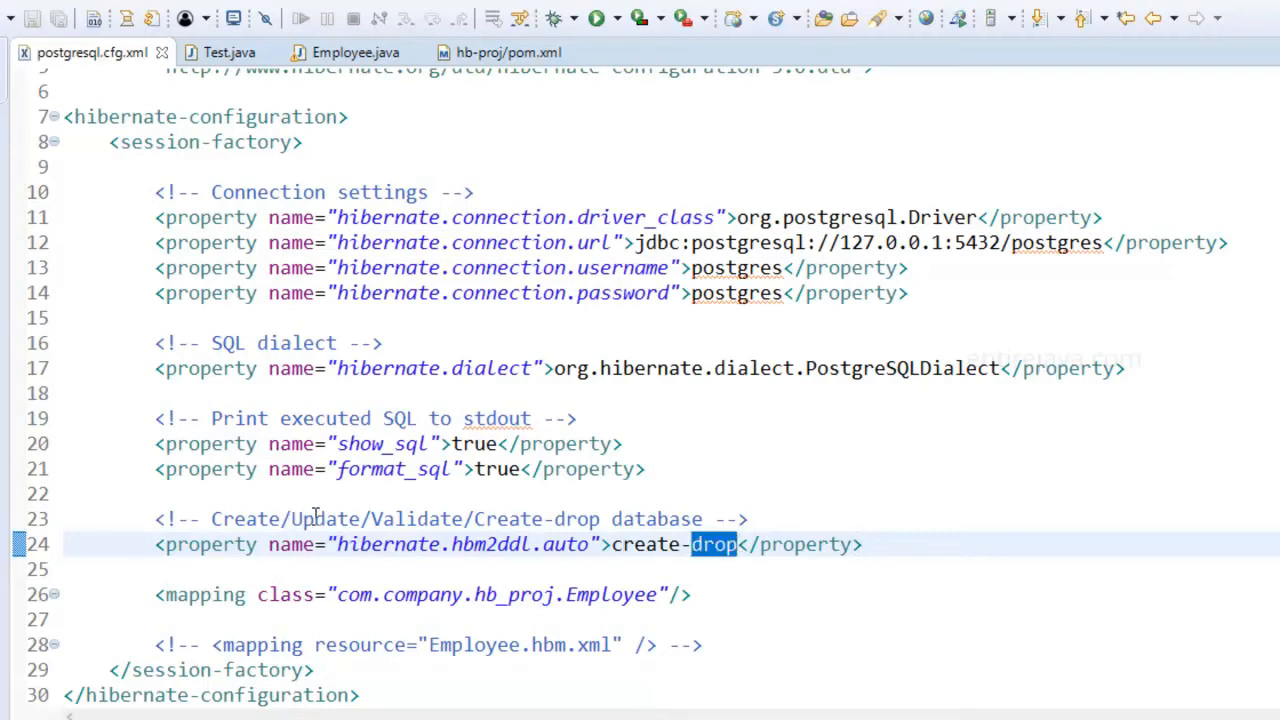
pyautogui.moveTo(595, 519)
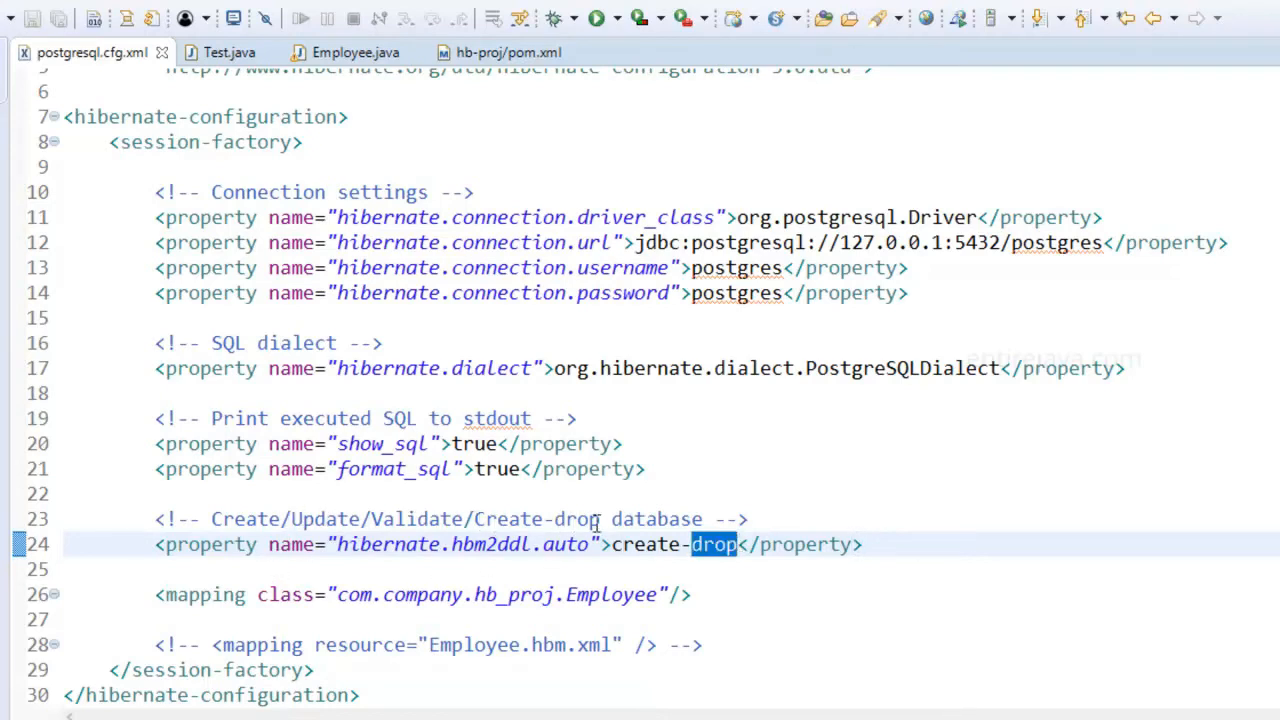